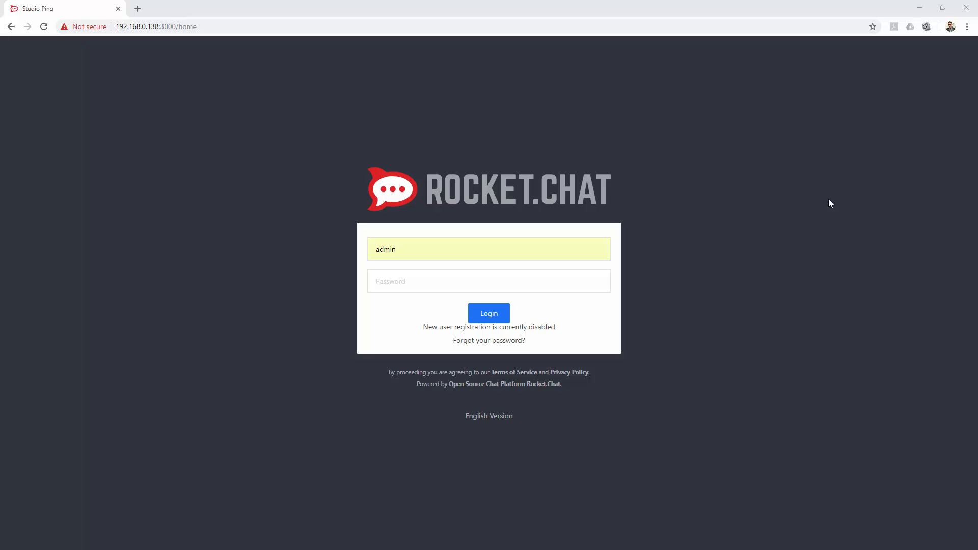
pyautogui.moveTo(807, 152)
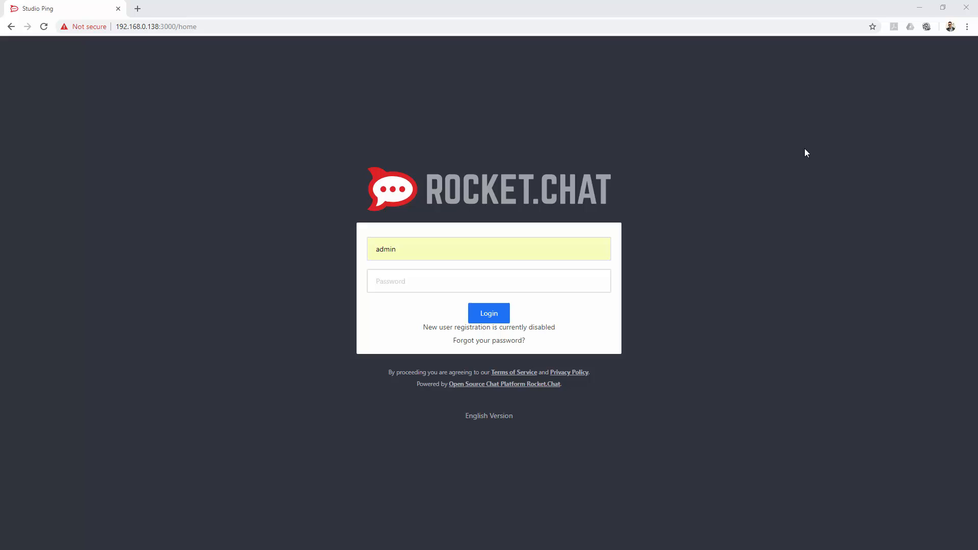
pyautogui.moveTo(426, 191)
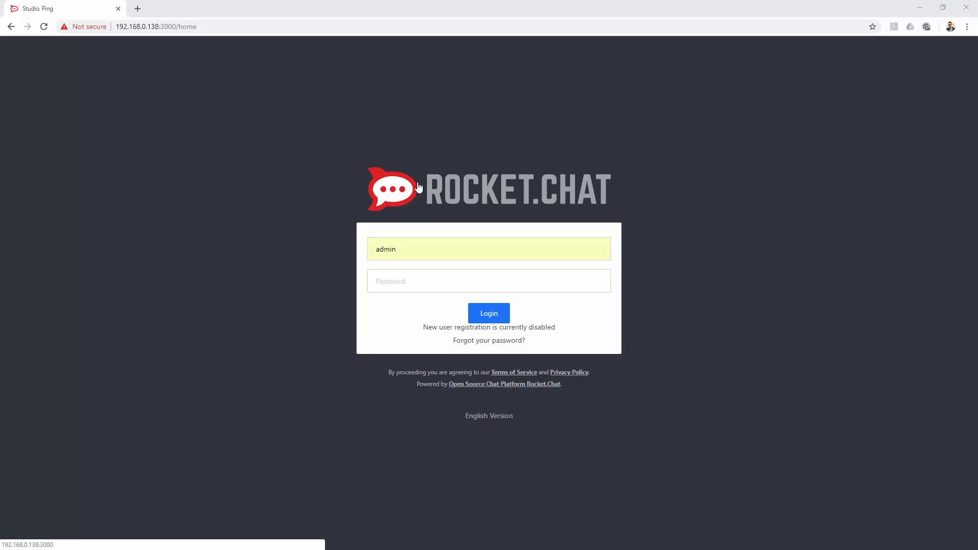
pyautogui.moveTo(203, 109)
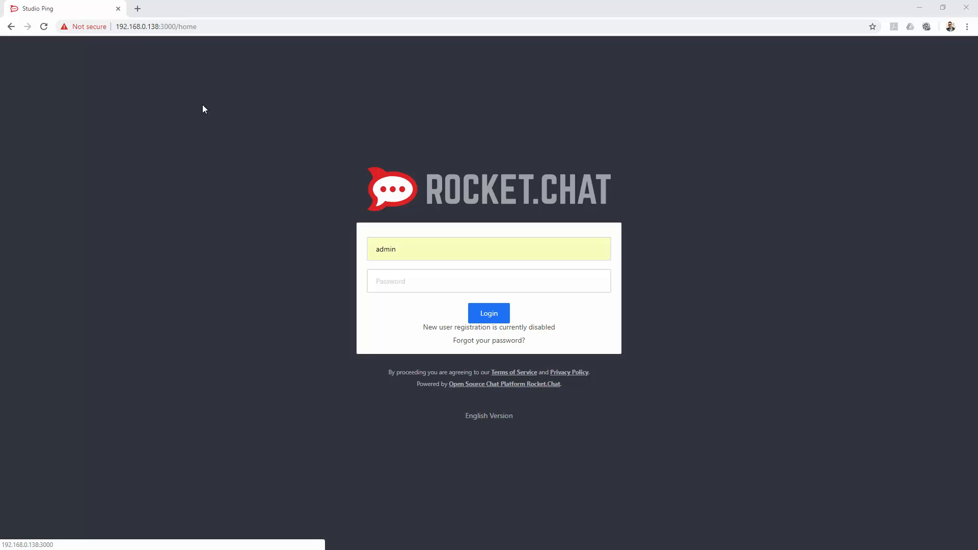
pyautogui.moveTo(12, 16)
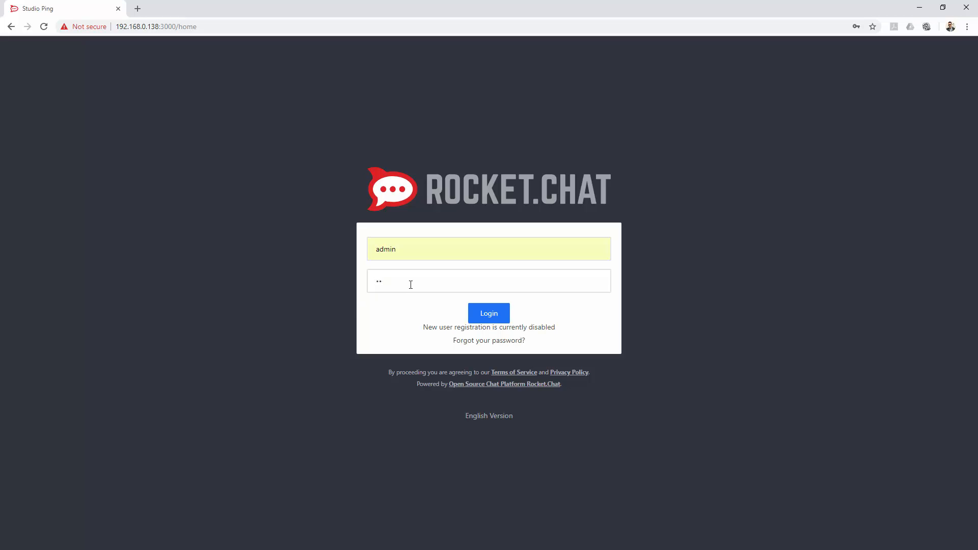
# Step: Log in as admin and open Administration from the sidebar's kebab menu
pyautogui.write('password')
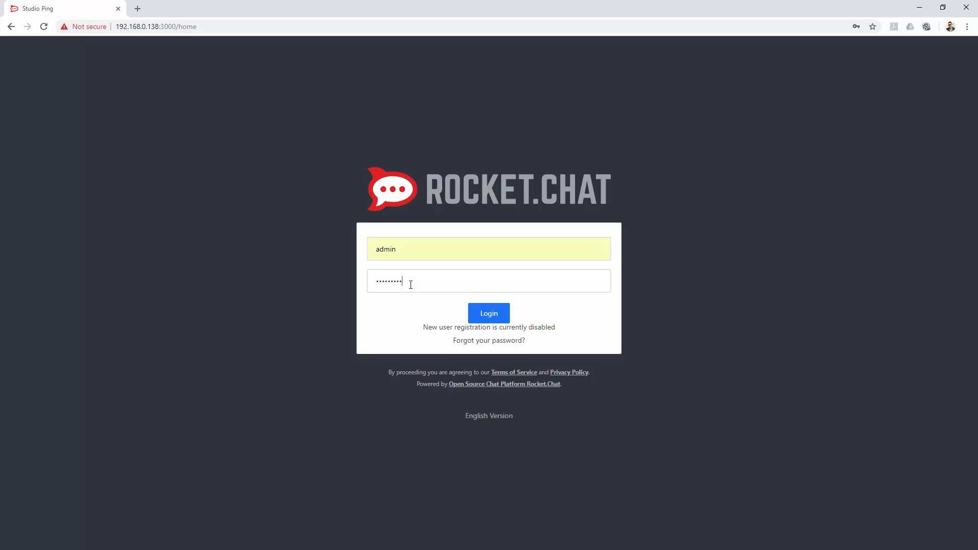
pyautogui.click(488, 312)
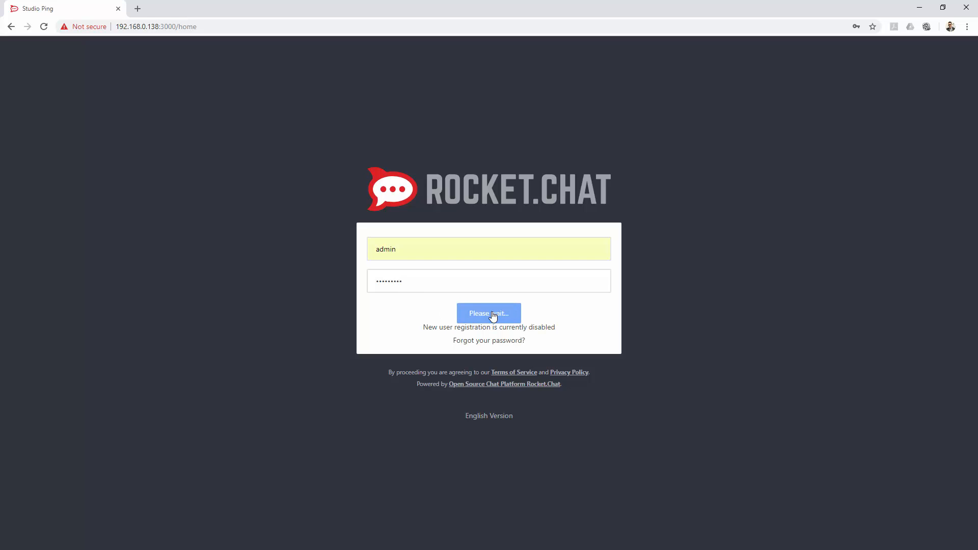
pyautogui.click(488, 313)
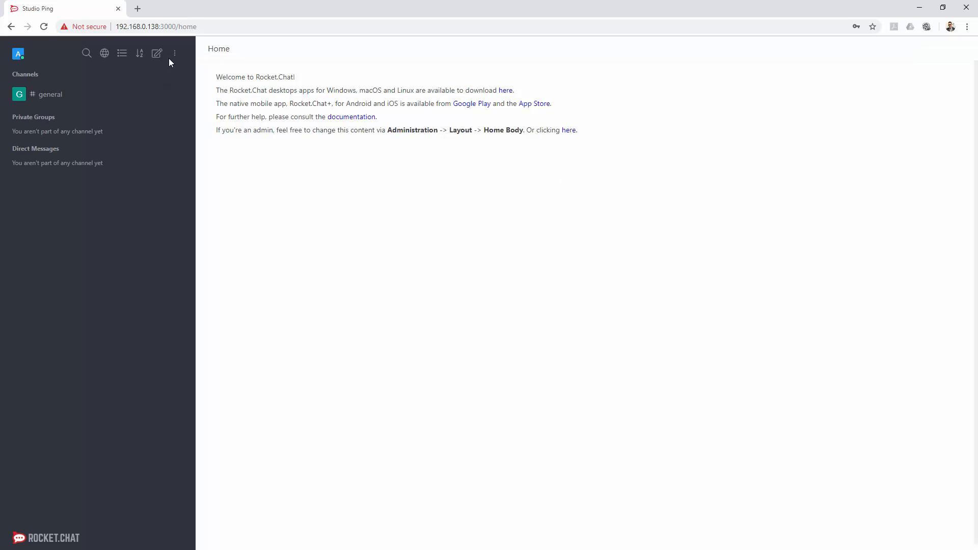
pyautogui.click(174, 53)
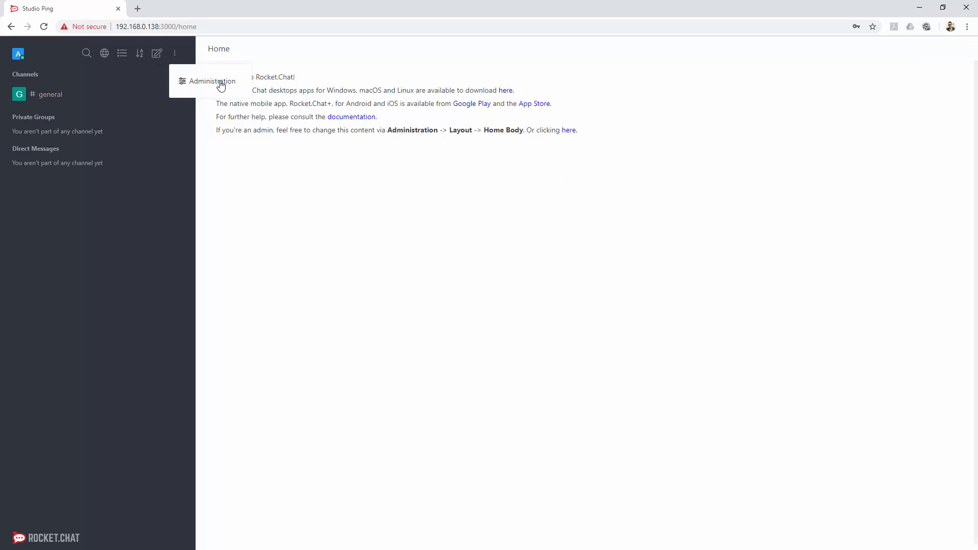
pyautogui.click(211, 81)
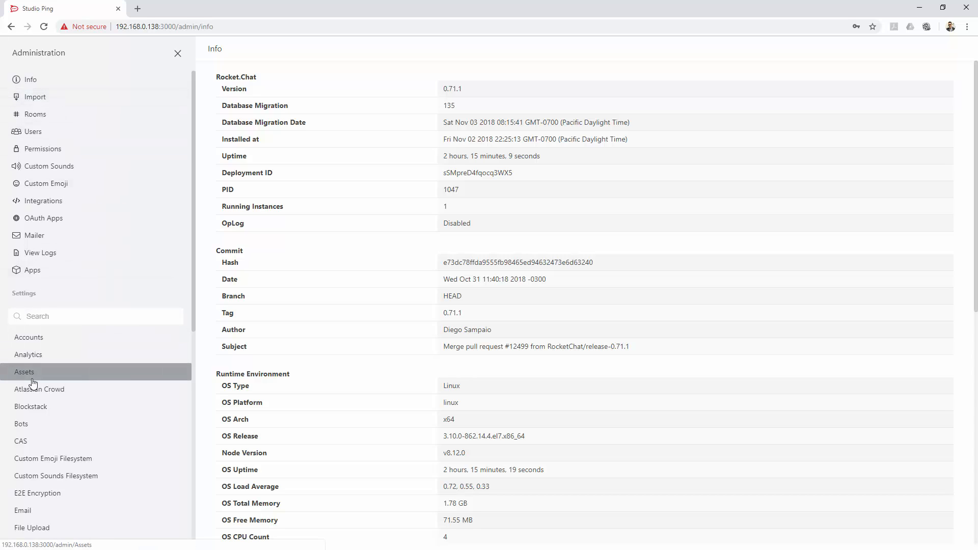
# Step: Open the Assets settings page and bring up the fav_icoo icon folder window
pyautogui.click(24, 372)
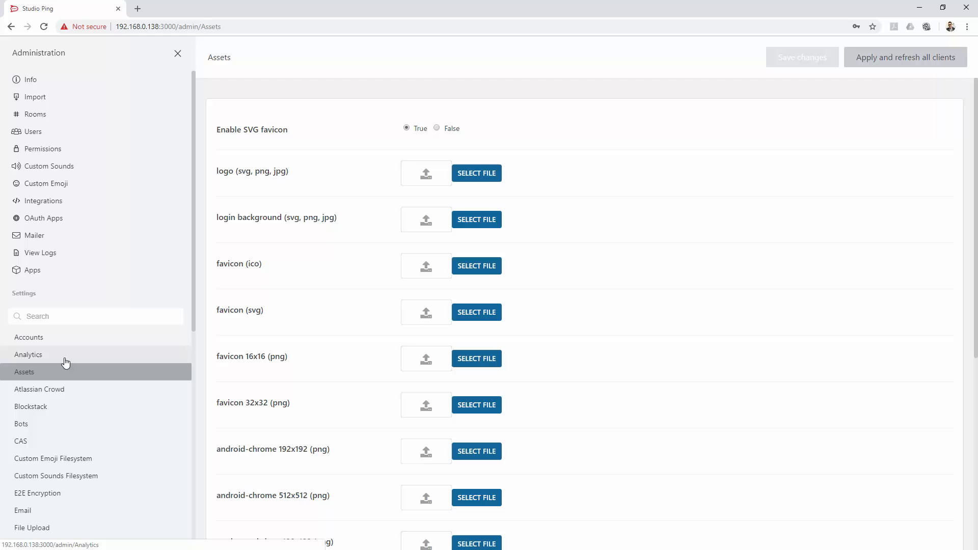
pyautogui.scroll(-3)
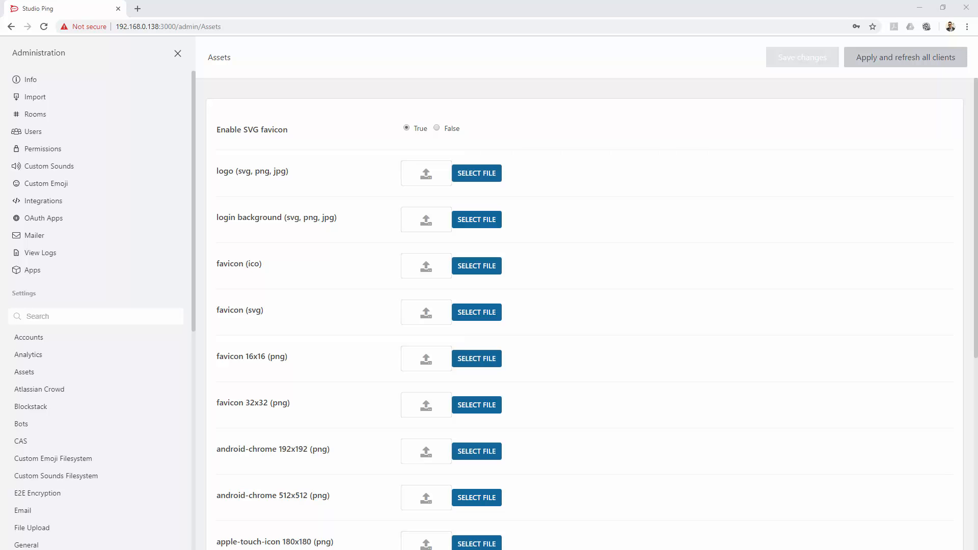
pyautogui.click(476, 173)
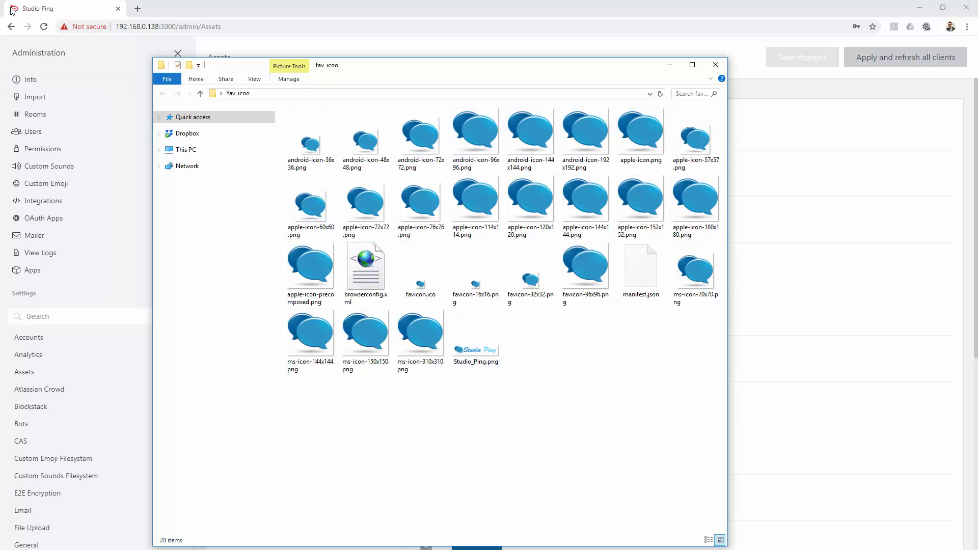
# Step: Preview Studio_Ping.png full-size in Photos, then close Photos and File Explorer
pyautogui.click(421, 134)
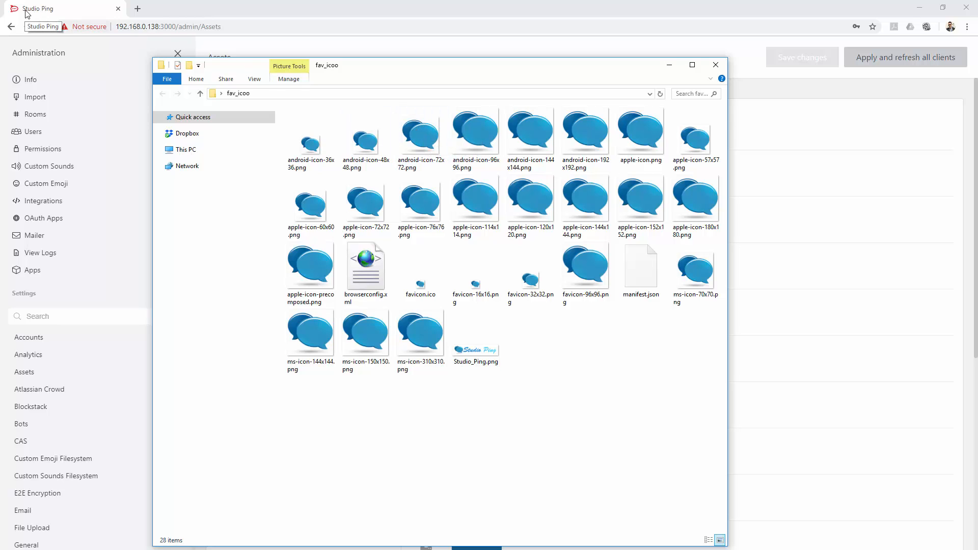
pyautogui.click(310, 203)
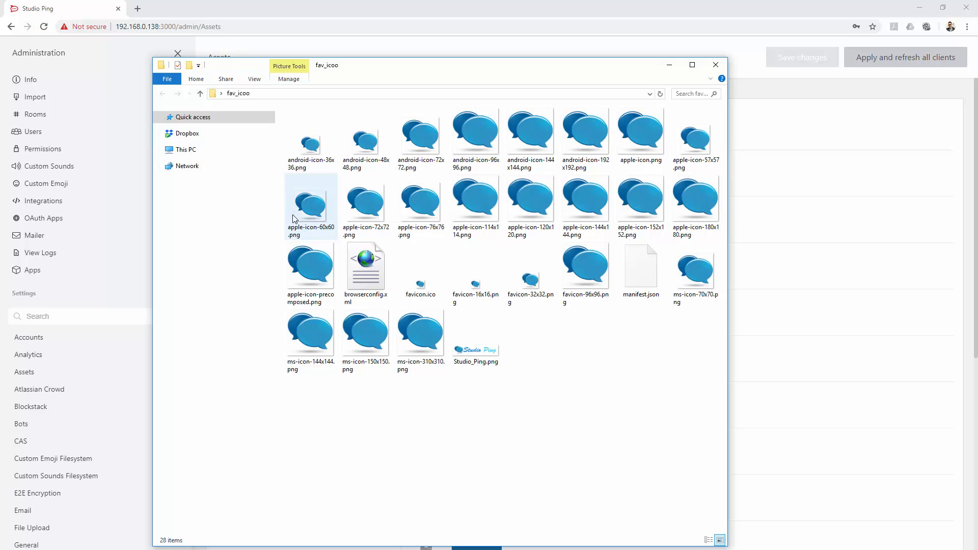
pyautogui.click(475, 333)
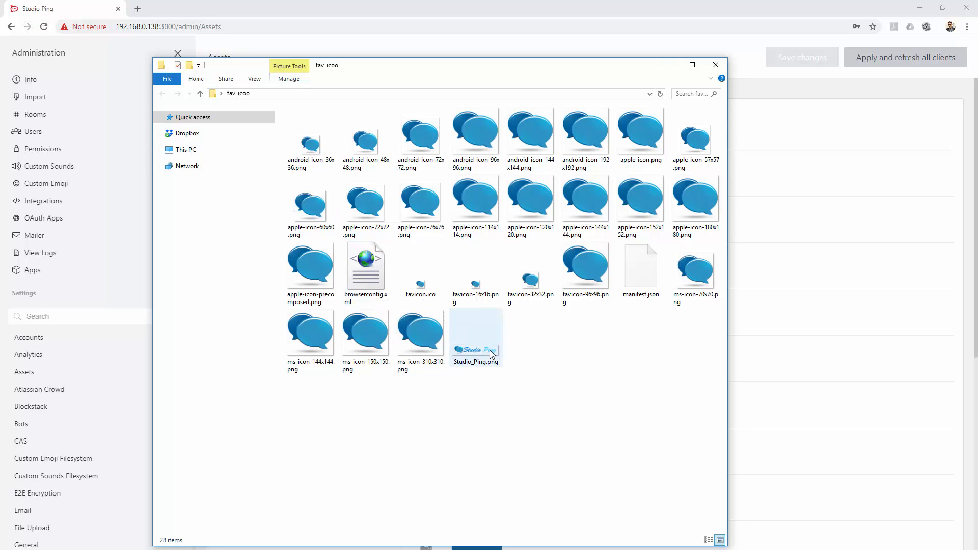
pyautogui.click(475, 332)
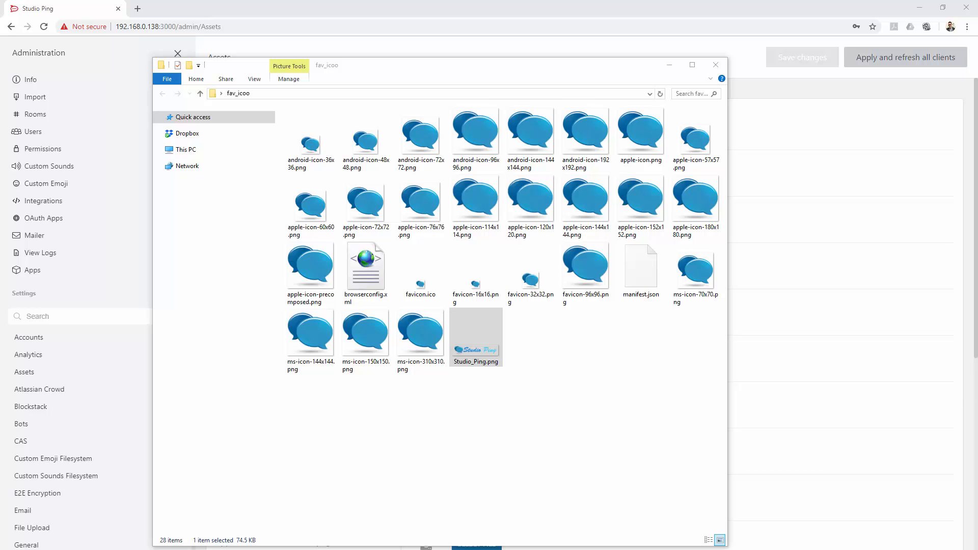
pyautogui.doubleClick(475, 332)
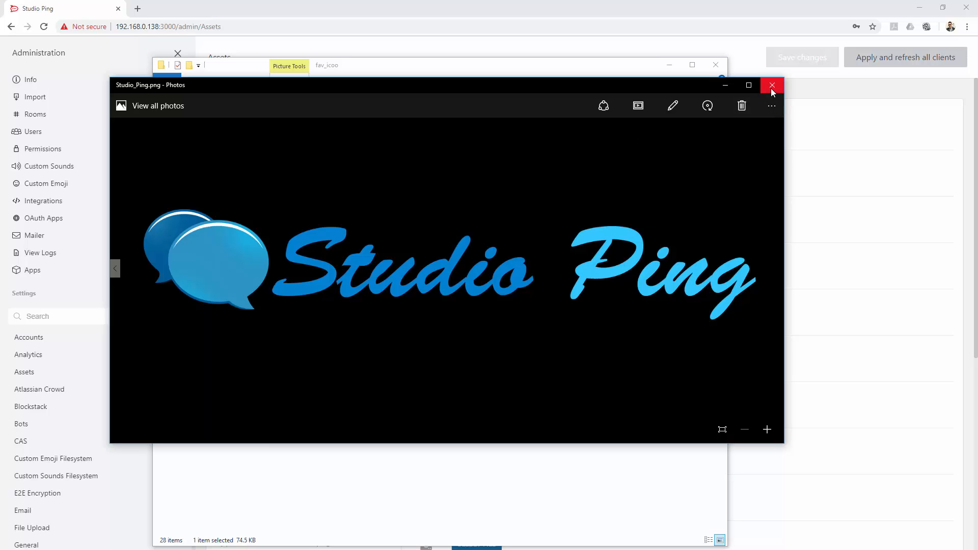
pyautogui.click(772, 85)
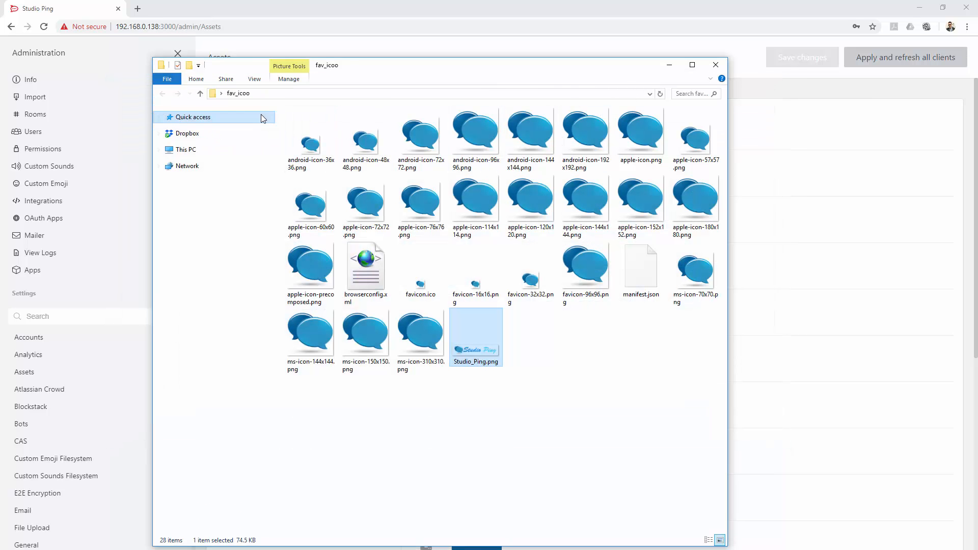
pyautogui.click(431, 93)
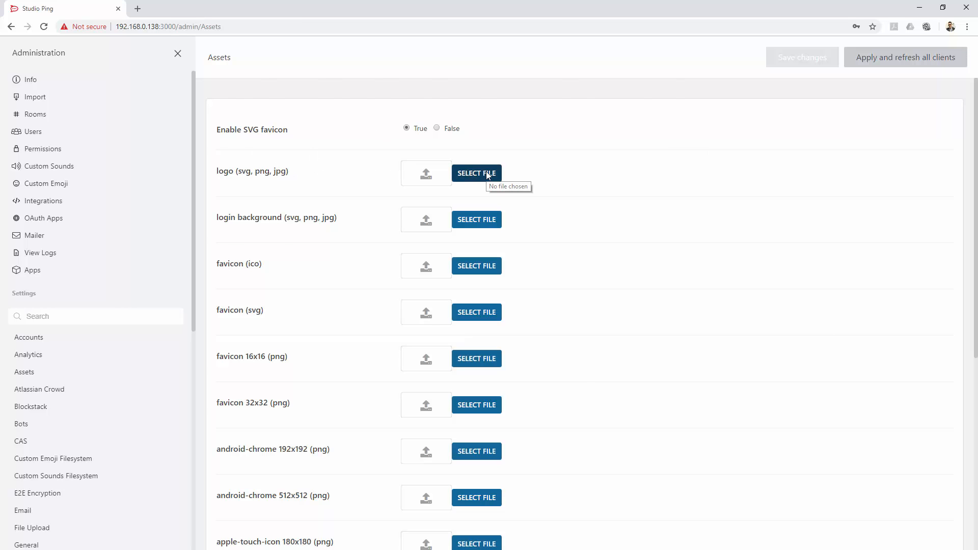
# Step: Upload Studio_Ping.png as the logo and a login background image, then begin the ICO favicon upload
pyautogui.click(476, 173)
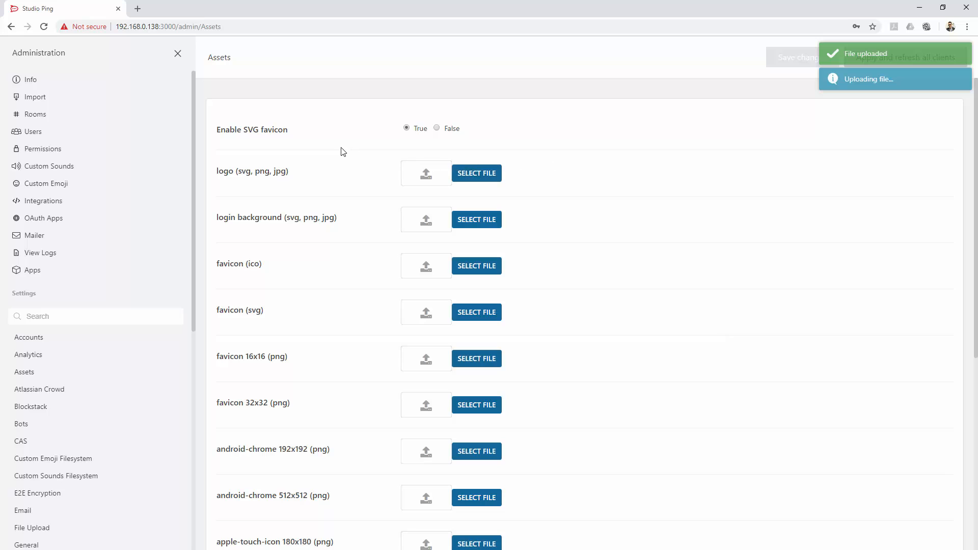
pyautogui.moveTo(722, 76)
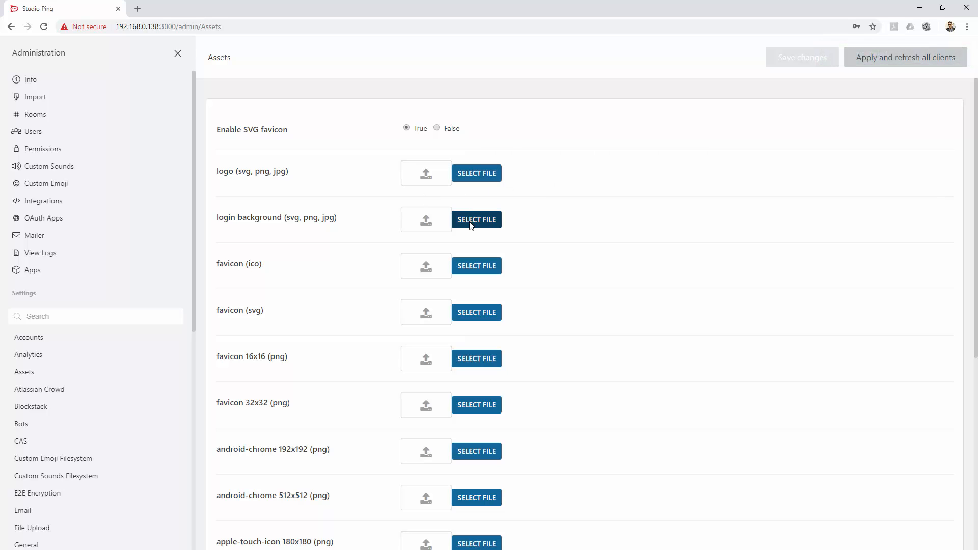
pyautogui.moveTo(475, 219)
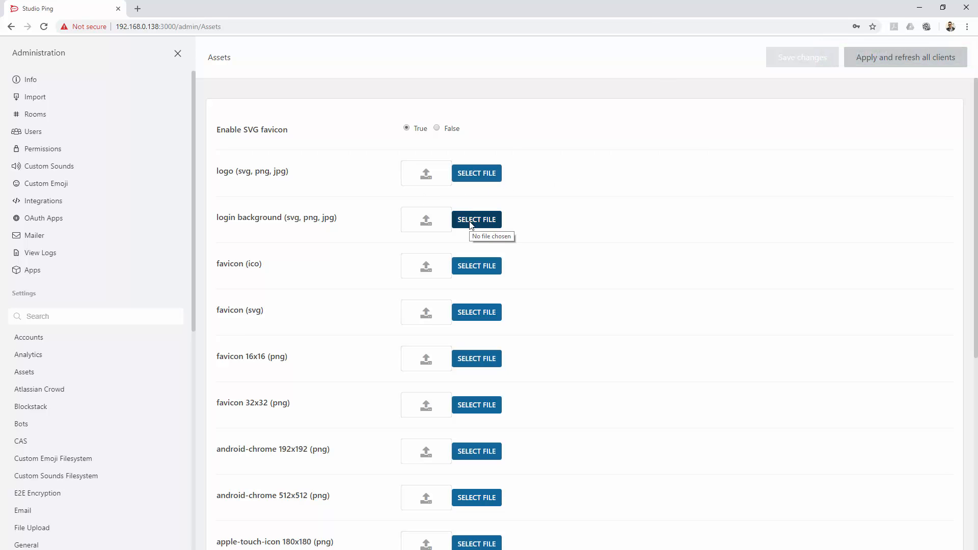
pyautogui.click(476, 219)
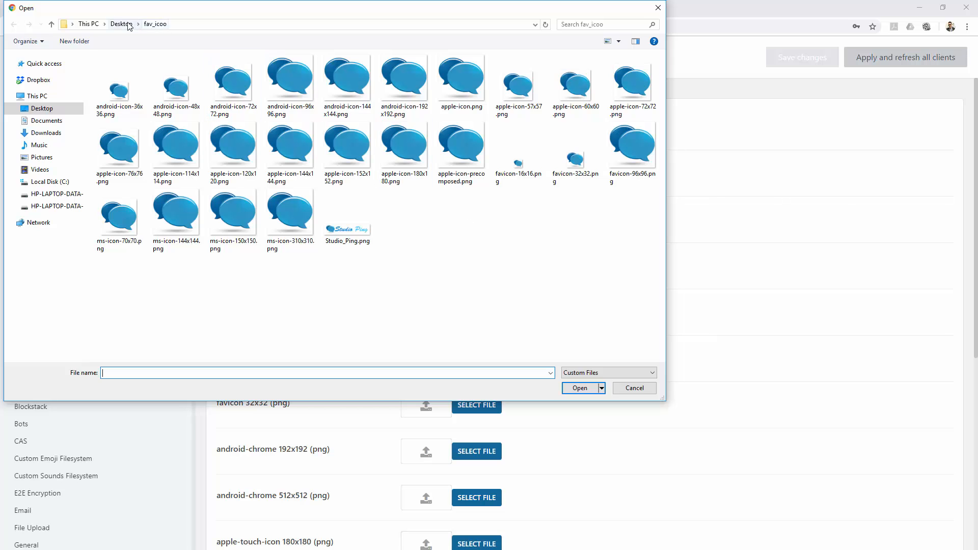
pyautogui.click(121, 24)
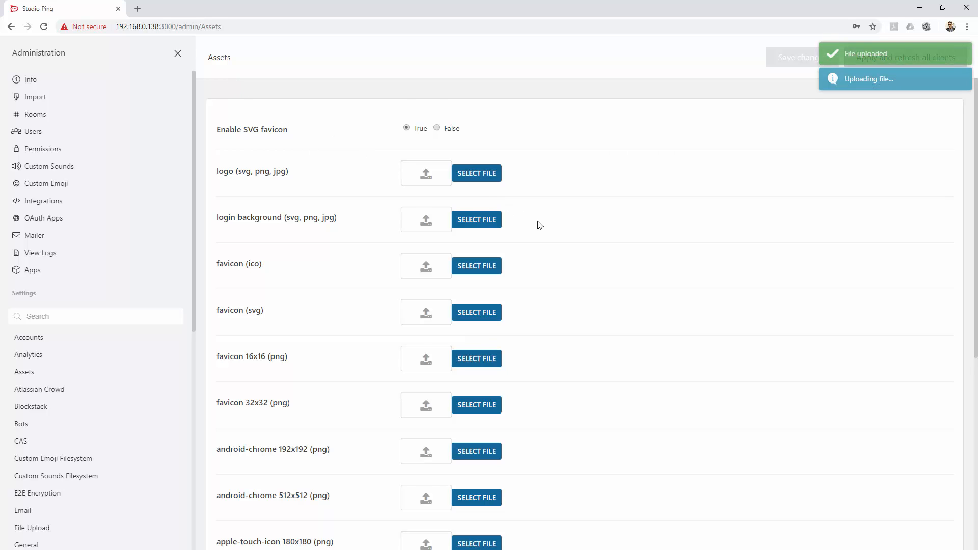
pyautogui.click(475, 265)
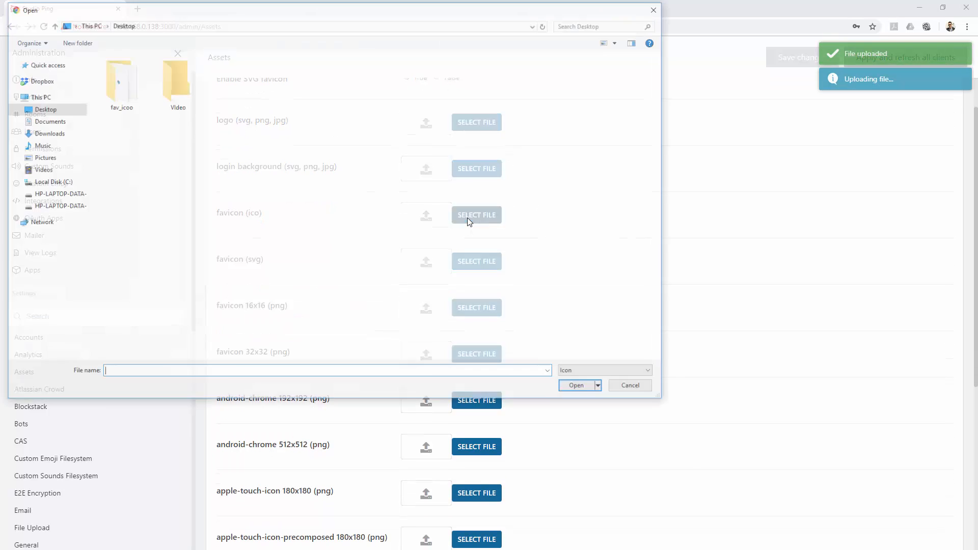
# Step: Upload favicon.ico as the ICO favicon and a 16x16 PNG favicon from fav_icoo
pyautogui.doubleClick(119, 79)
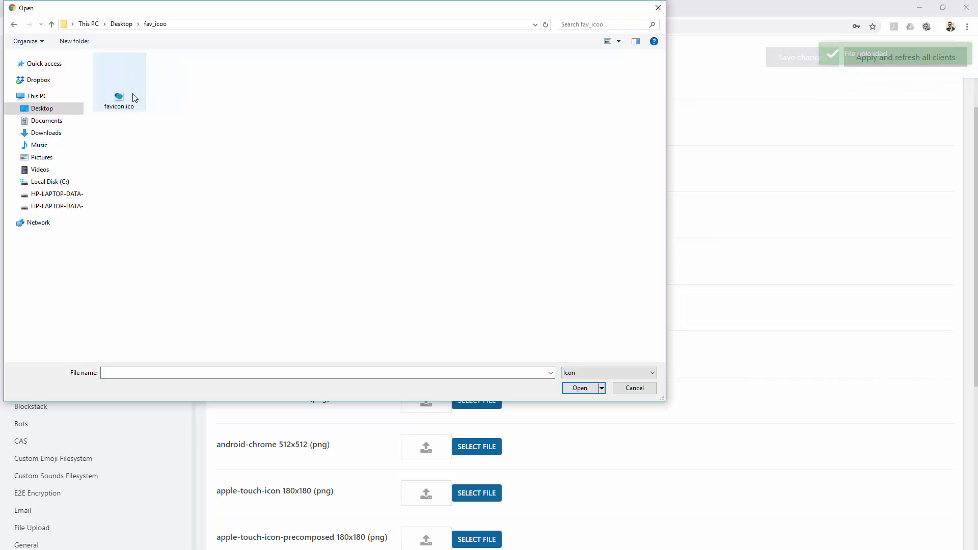
pyautogui.click(579, 388)
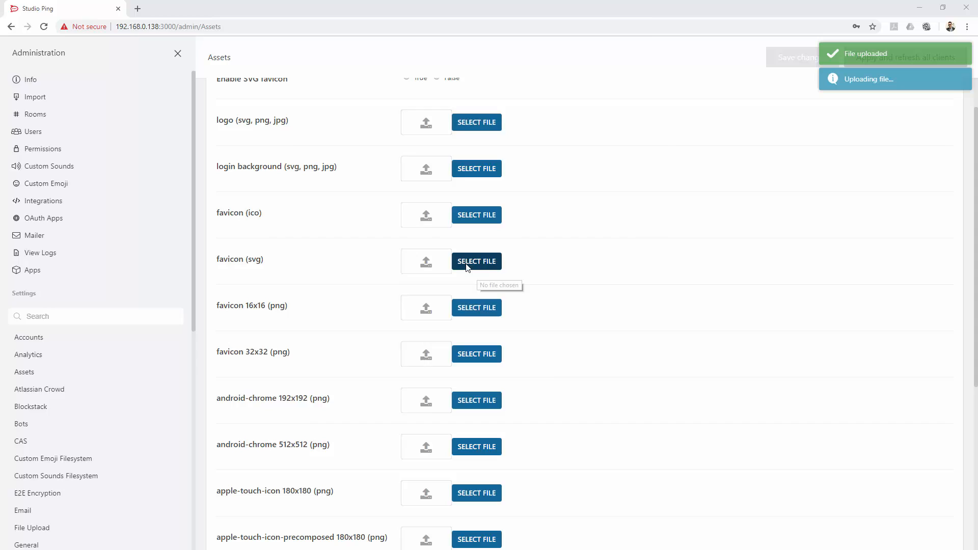
pyautogui.click(475, 261)
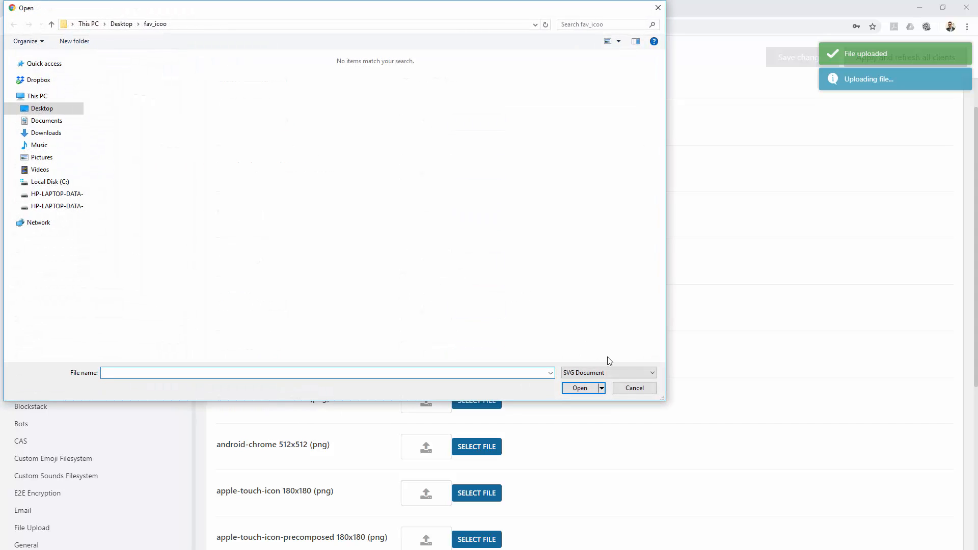
pyautogui.click(633, 387)
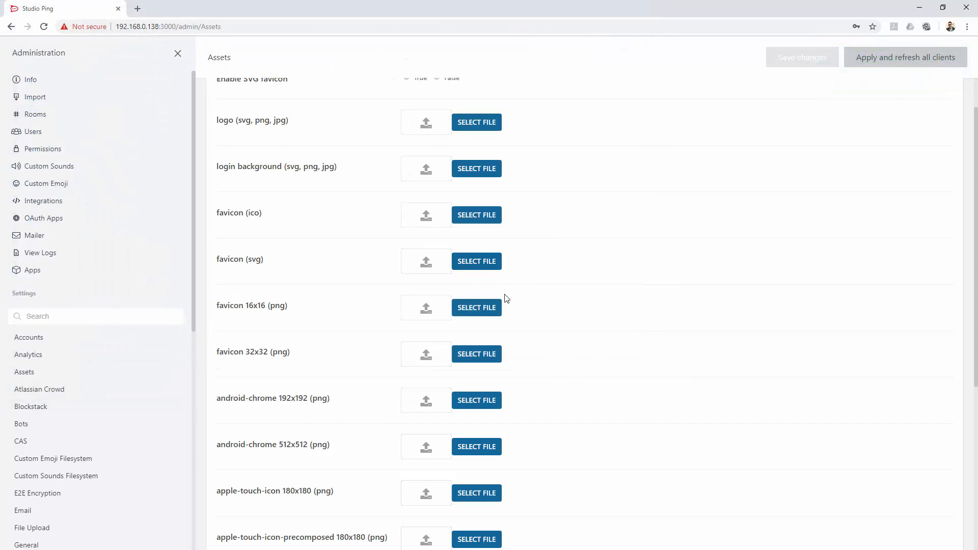
pyautogui.click(475, 307)
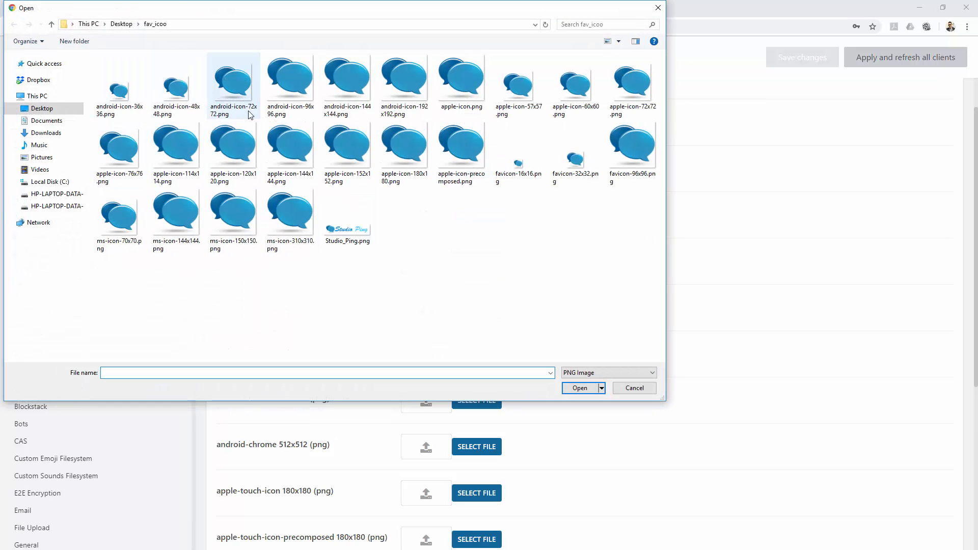
pyautogui.click(578, 388)
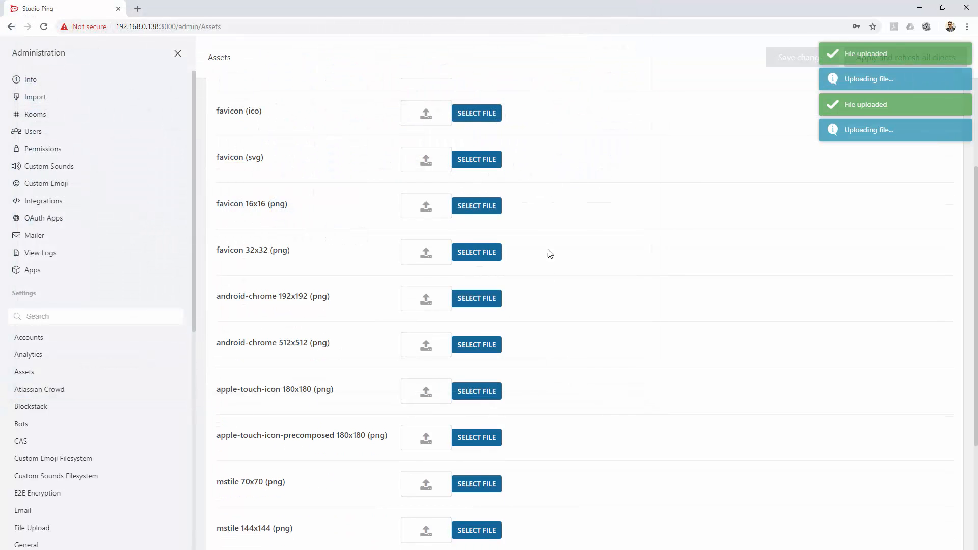
# Step: Upload the android-chrome 192x192 icon and the apple-icon-precomposed touch icon
pyautogui.scroll(-3)
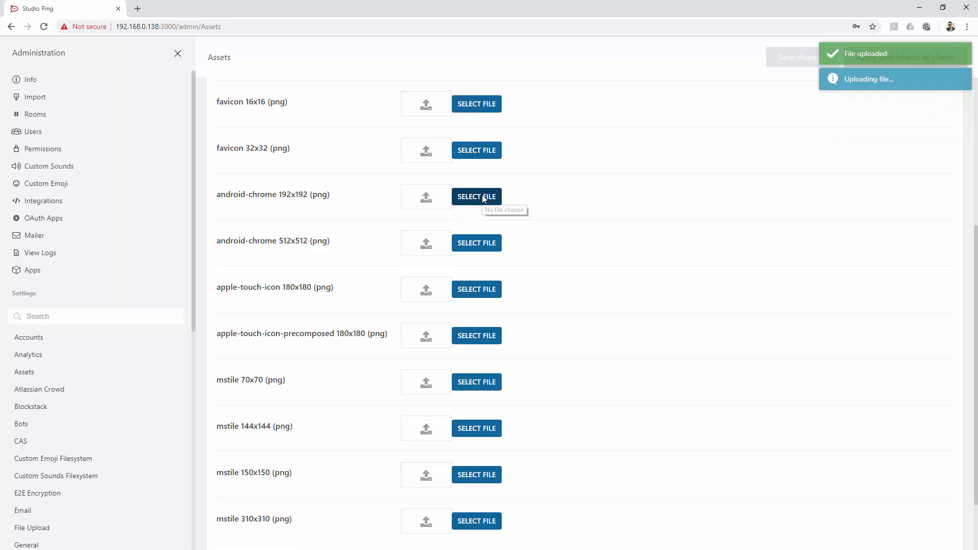
pyautogui.click(476, 196)
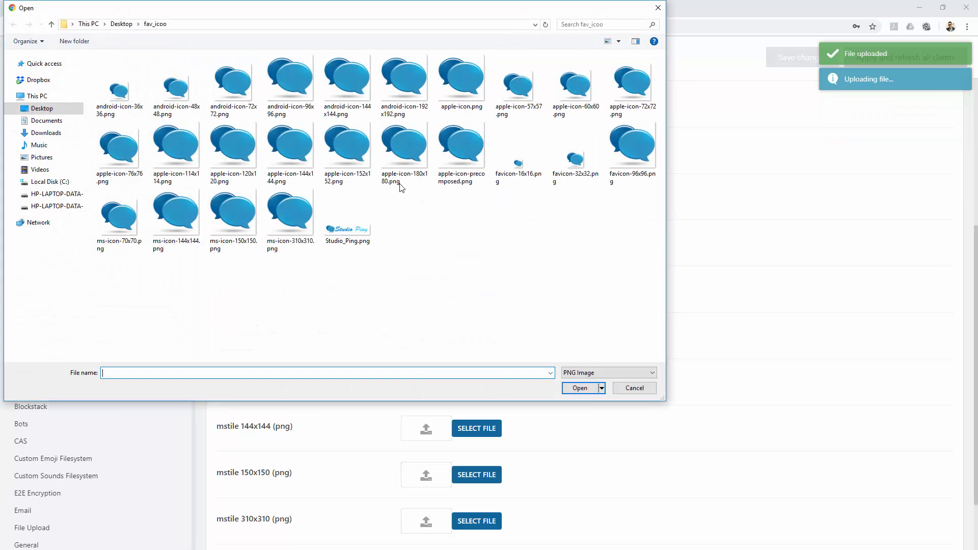
pyautogui.click(175, 212)
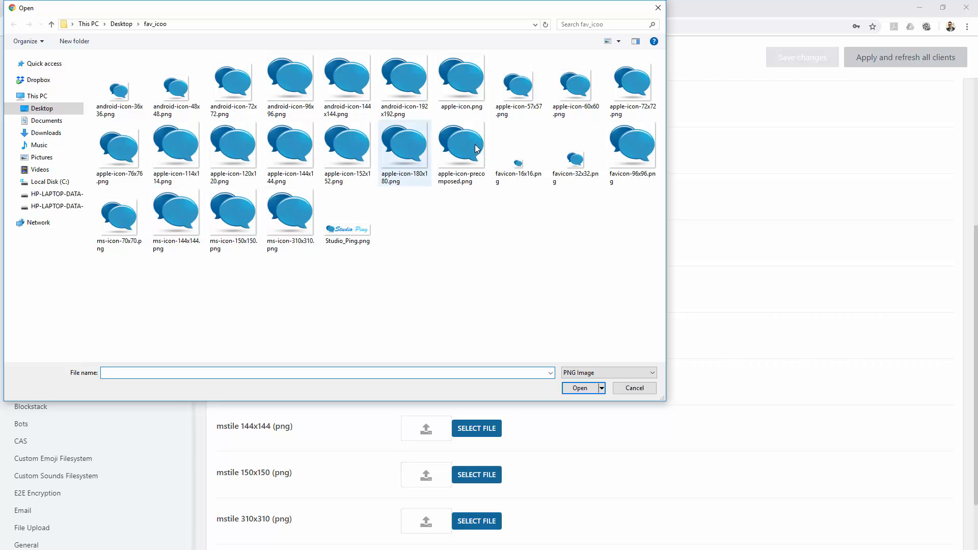
pyautogui.click(578, 388)
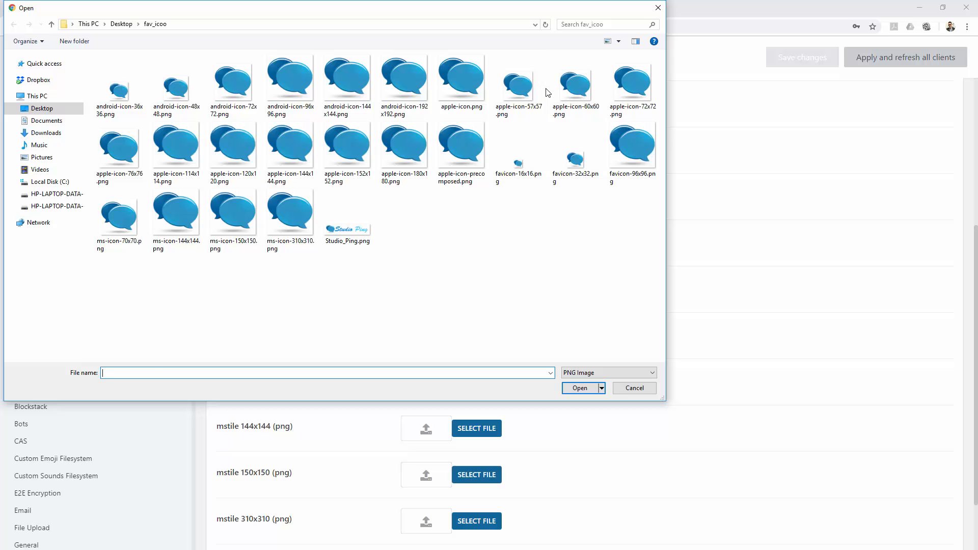
pyautogui.click(579, 387)
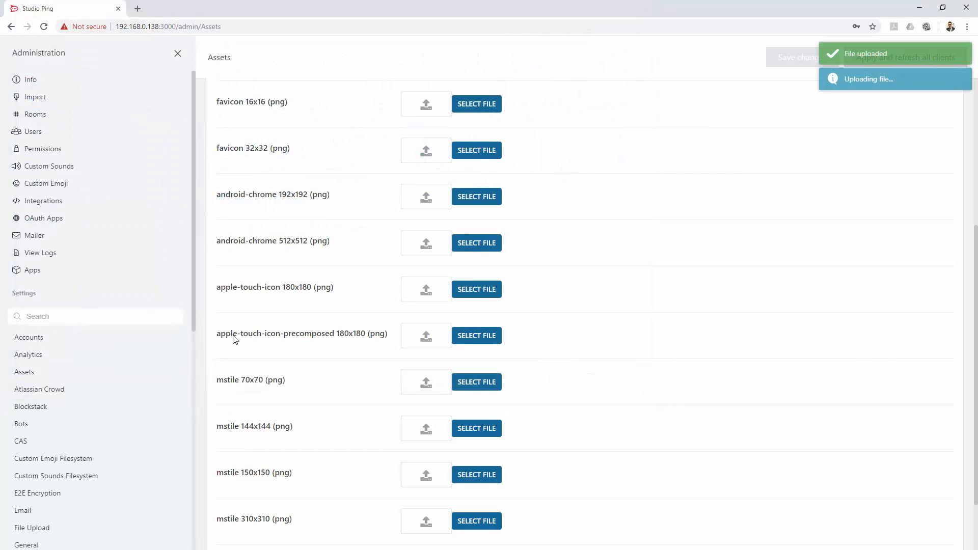
pyautogui.scroll(-3)
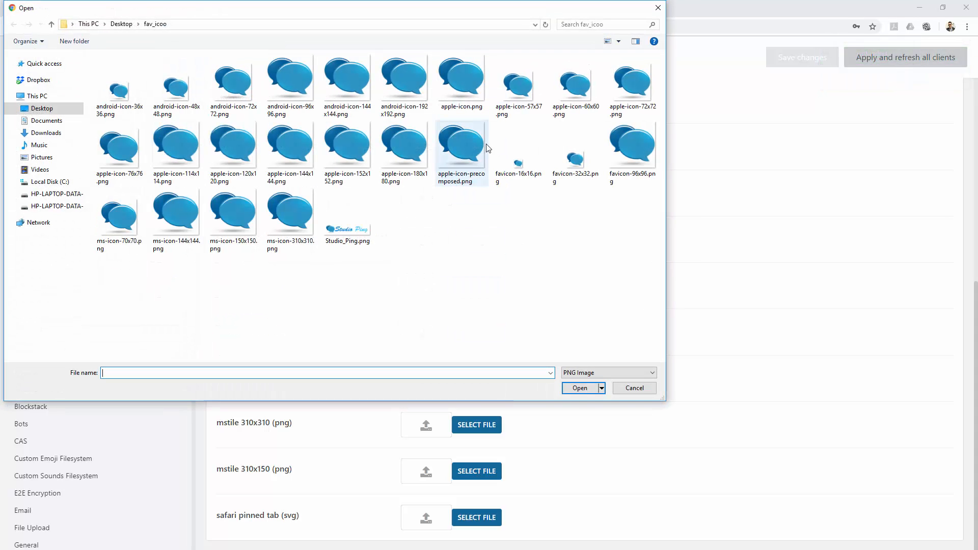
pyautogui.click(403, 147)
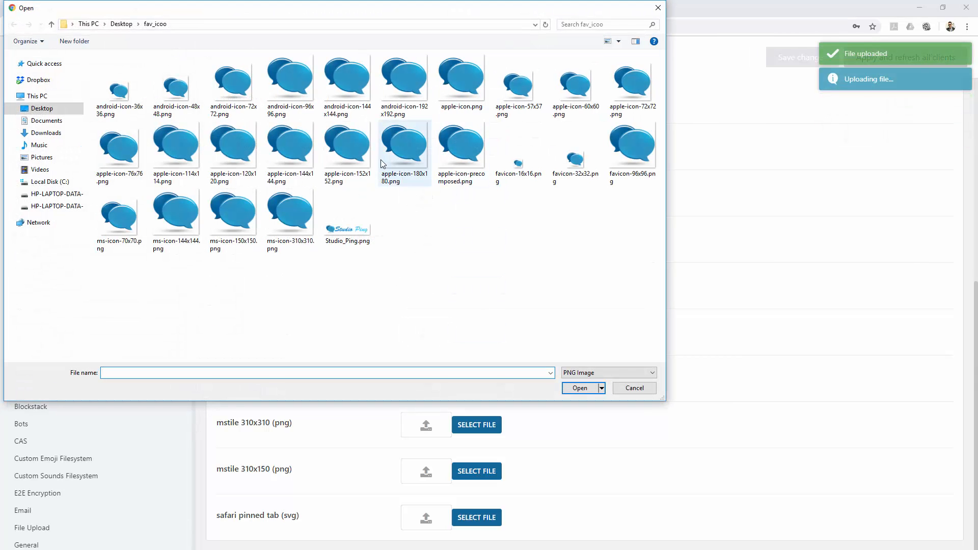
pyautogui.moveTo(393, 160)
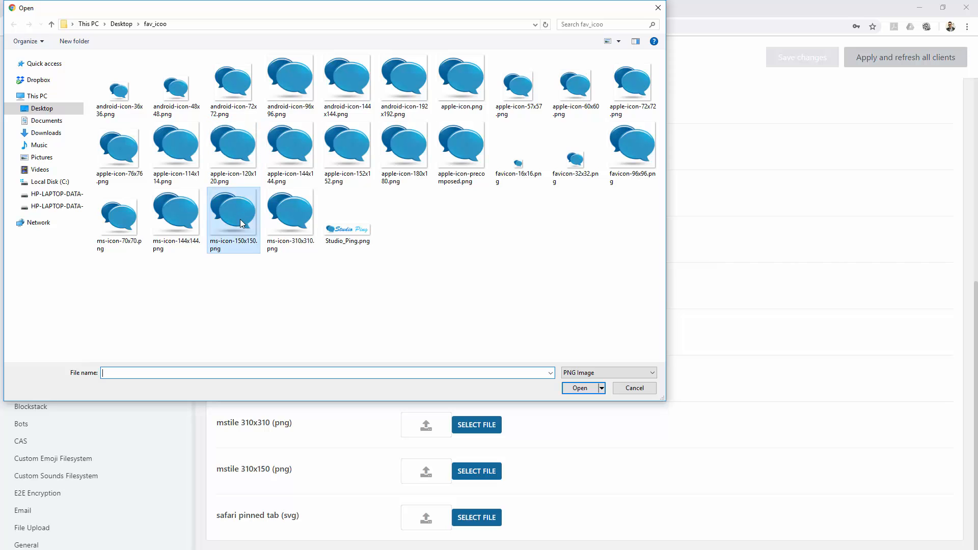
# Step: Upload the ms-icon 150x150, mstile 310x310 and mstile 310x150 tile images
pyautogui.click(578, 387)
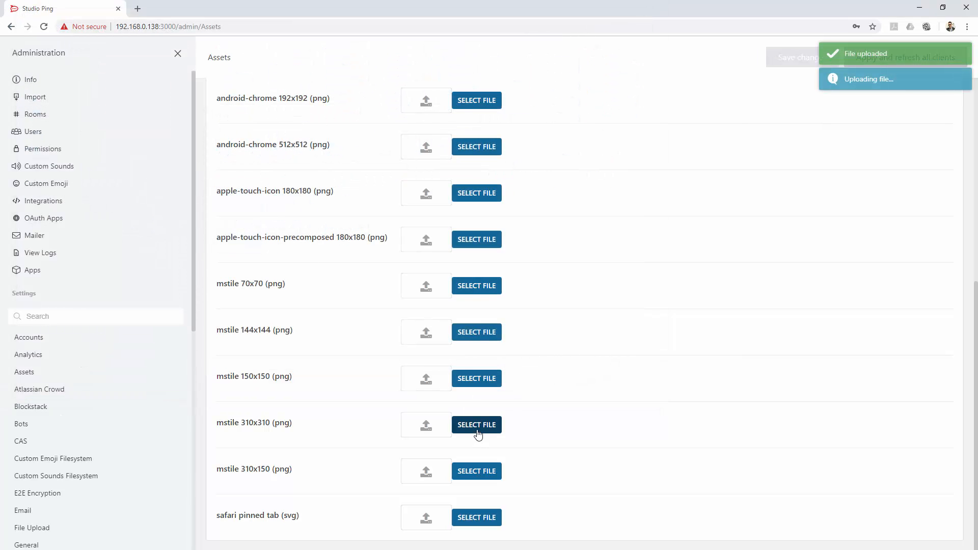
pyautogui.click(476, 425)
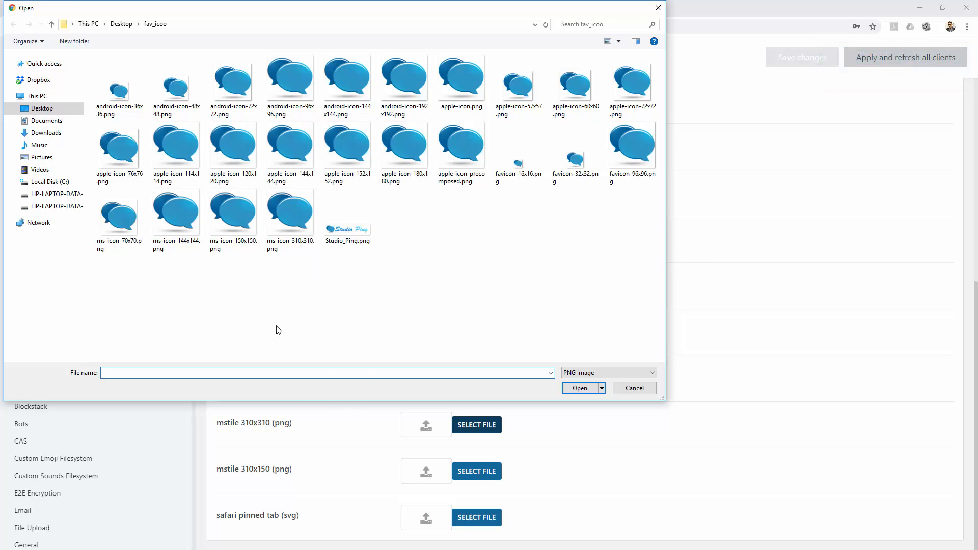
pyautogui.click(578, 387)
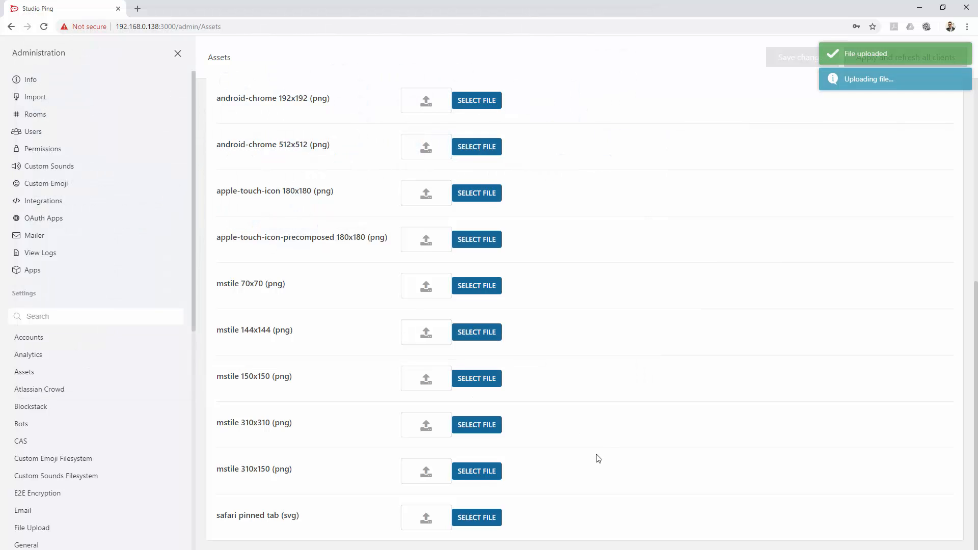
pyautogui.moveTo(248, 473)
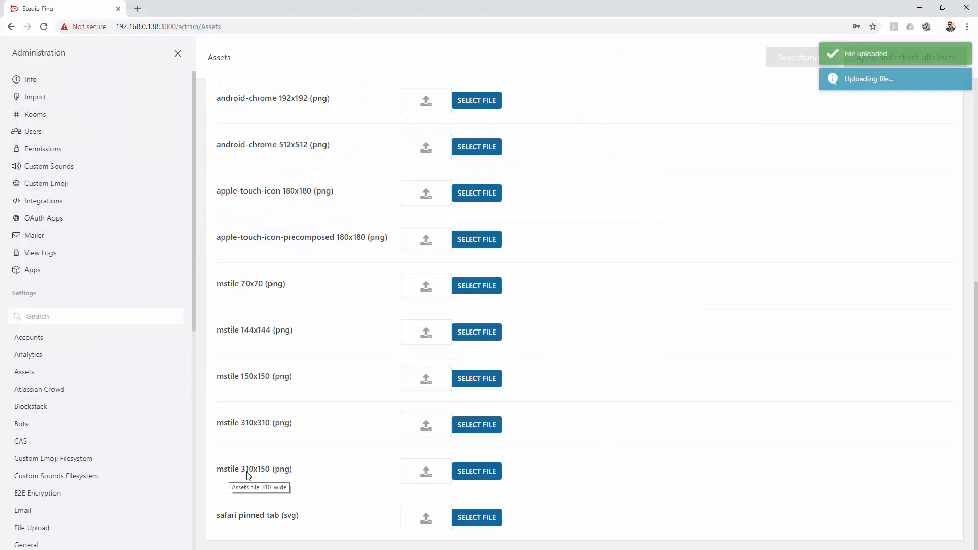
pyautogui.click(476, 471)
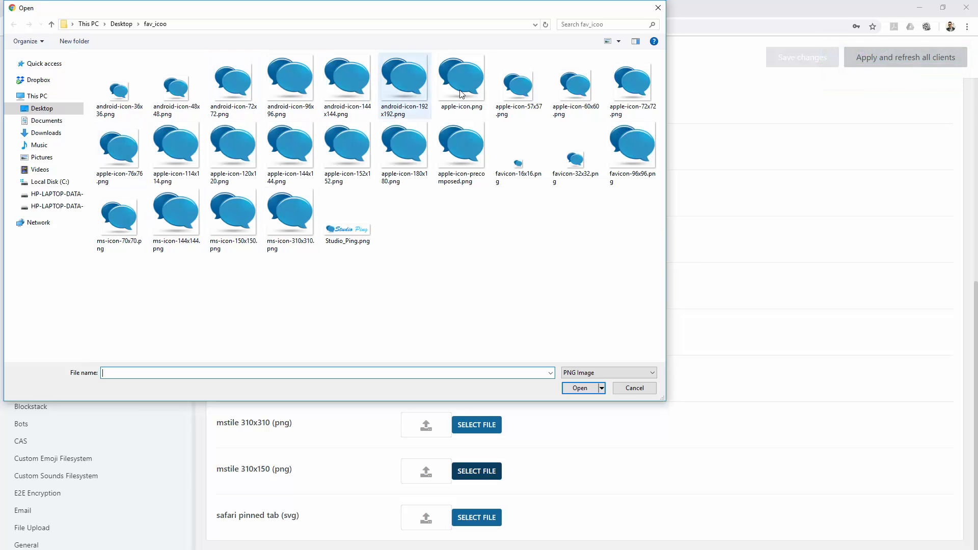
pyautogui.click(347, 212)
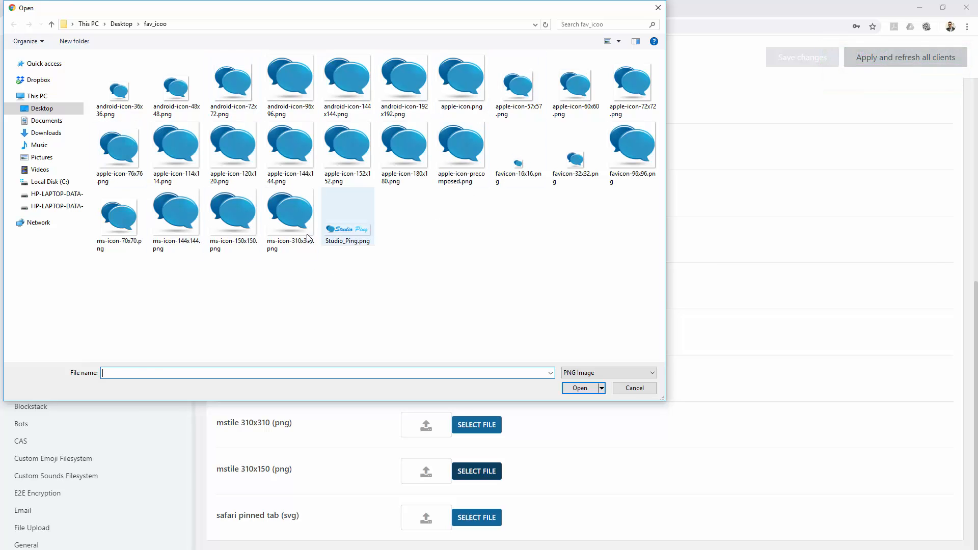
pyautogui.click(580, 387)
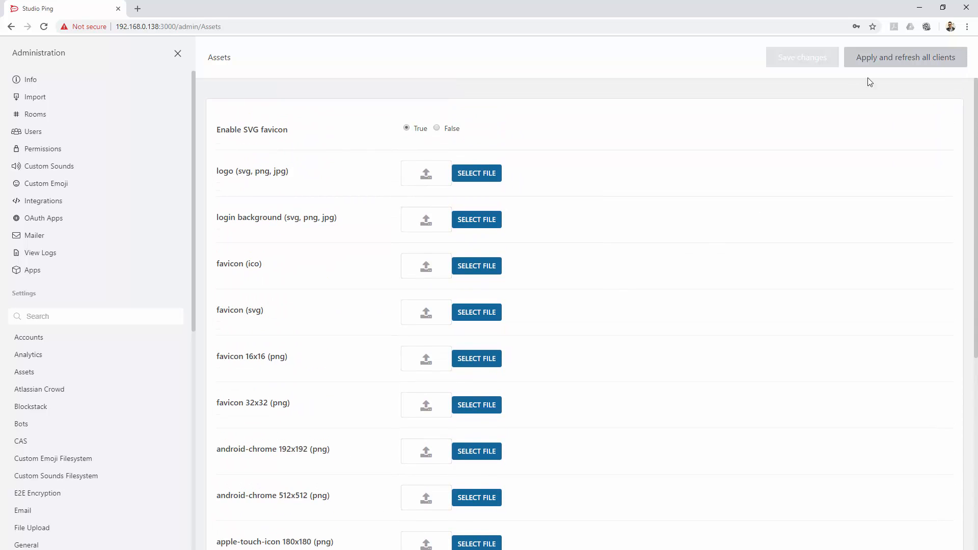
pyautogui.moveTo(922, 61)
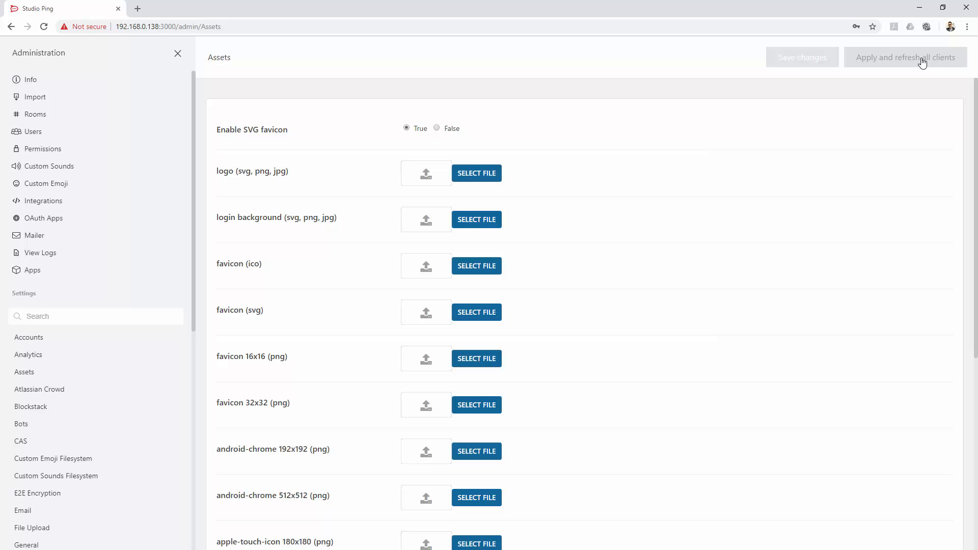
# Step: Apply and refresh all clients, review the asset previews, and close Administration
pyautogui.click(905, 56)
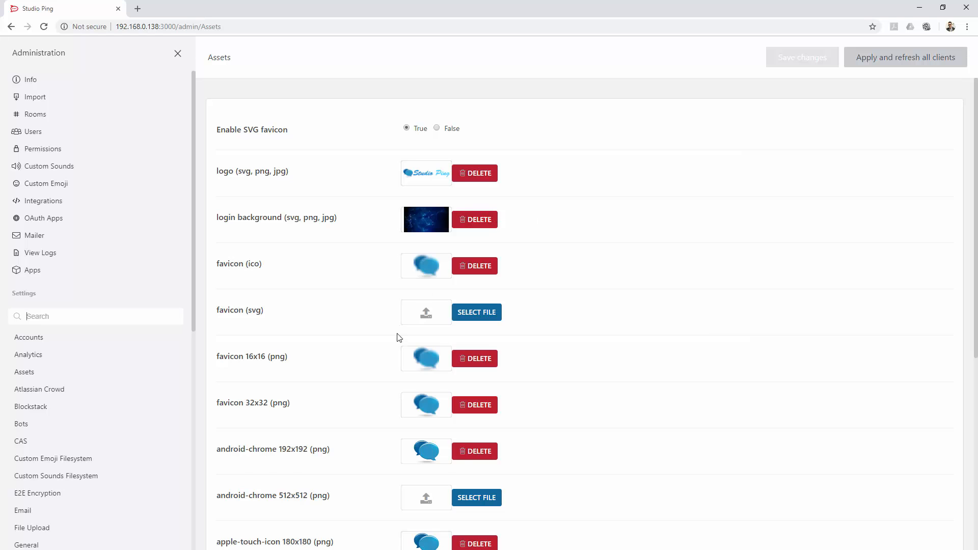
pyautogui.scroll(-3)
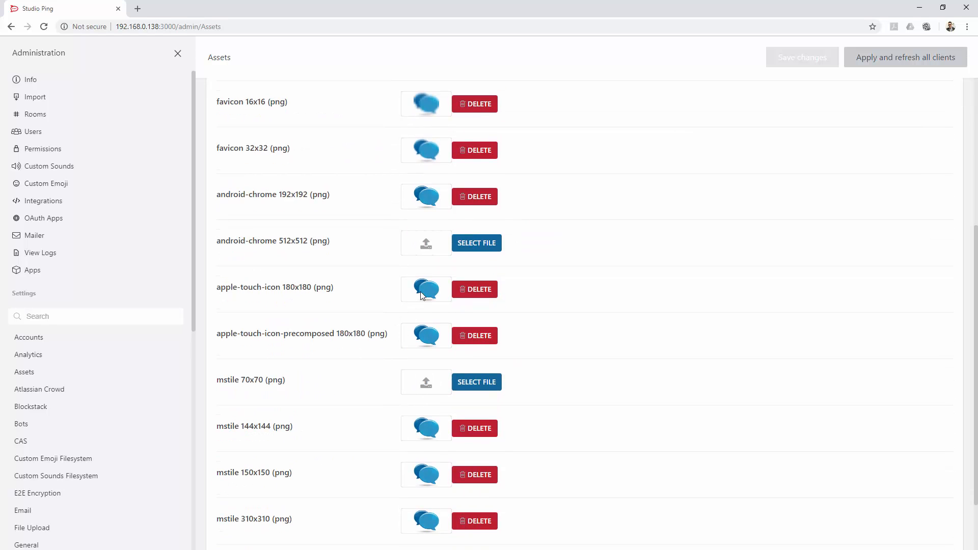
pyautogui.scroll(-3)
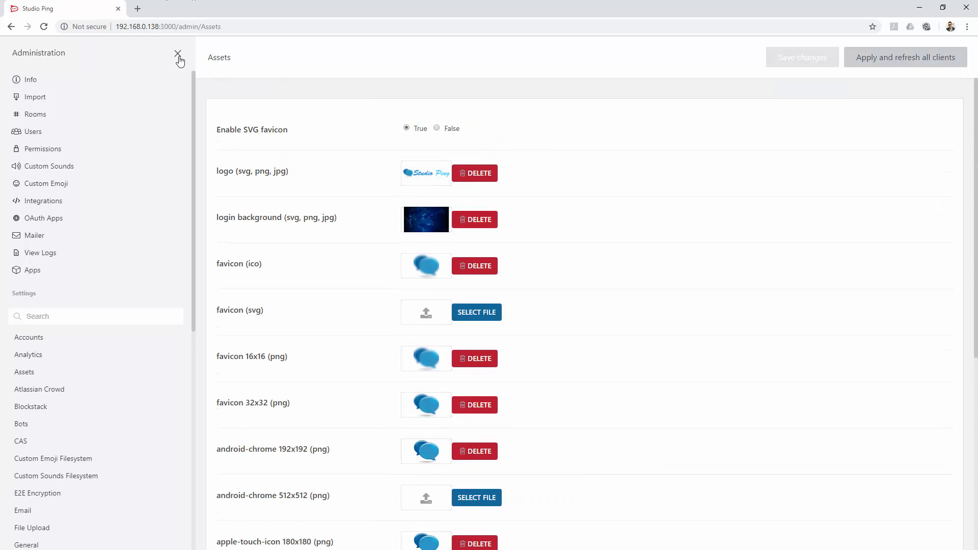
pyautogui.click(178, 53)
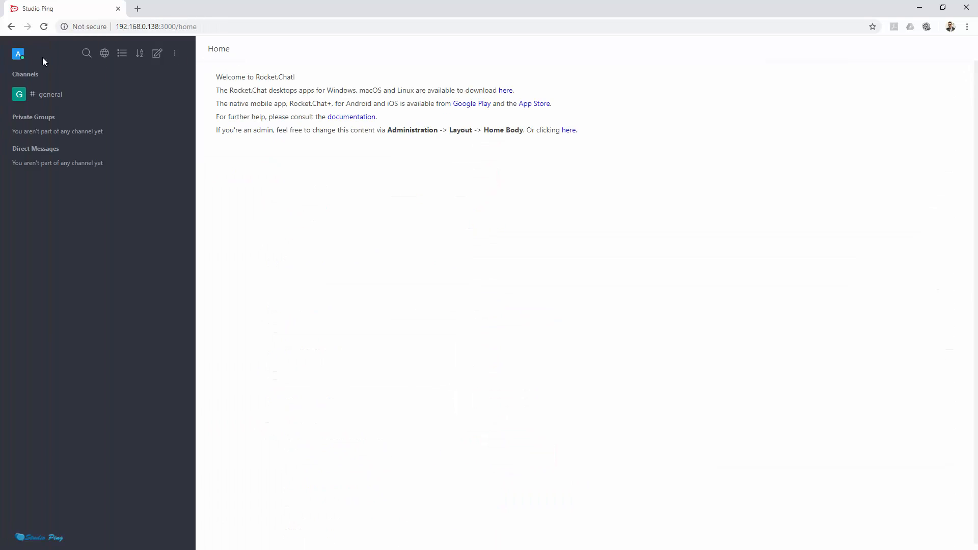
# Step: Reopen Administration from the avatar menu onto the server Info page
pyautogui.click(17, 53)
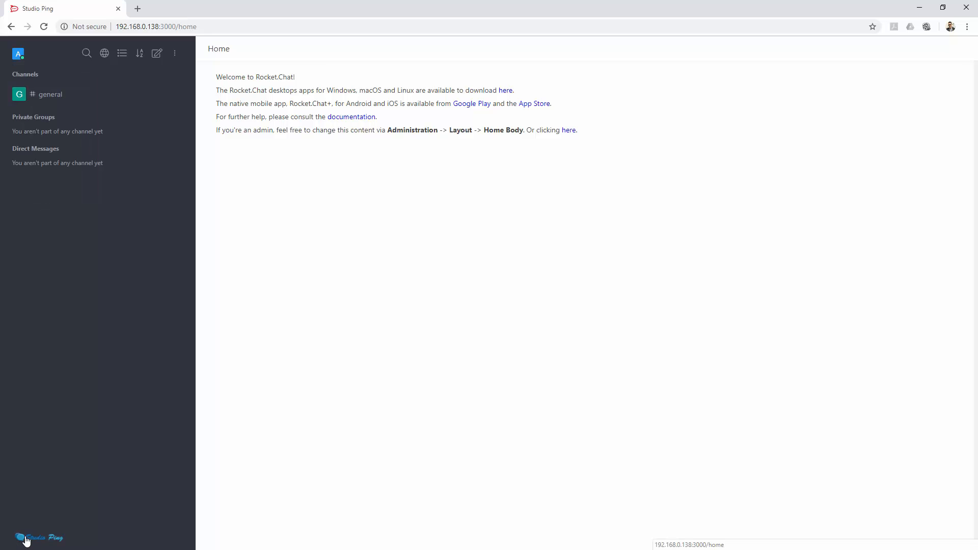
pyautogui.moveTo(178, 67)
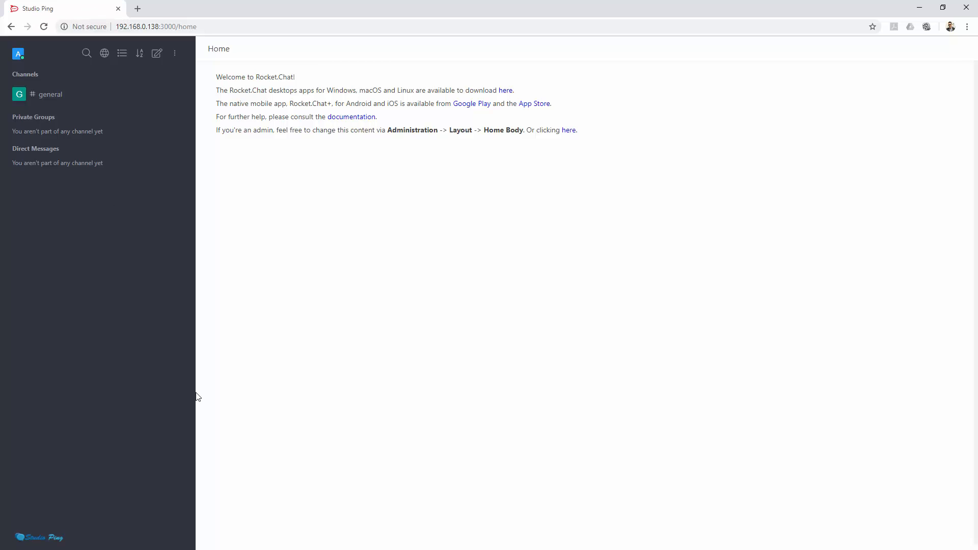
pyautogui.click(174, 53)
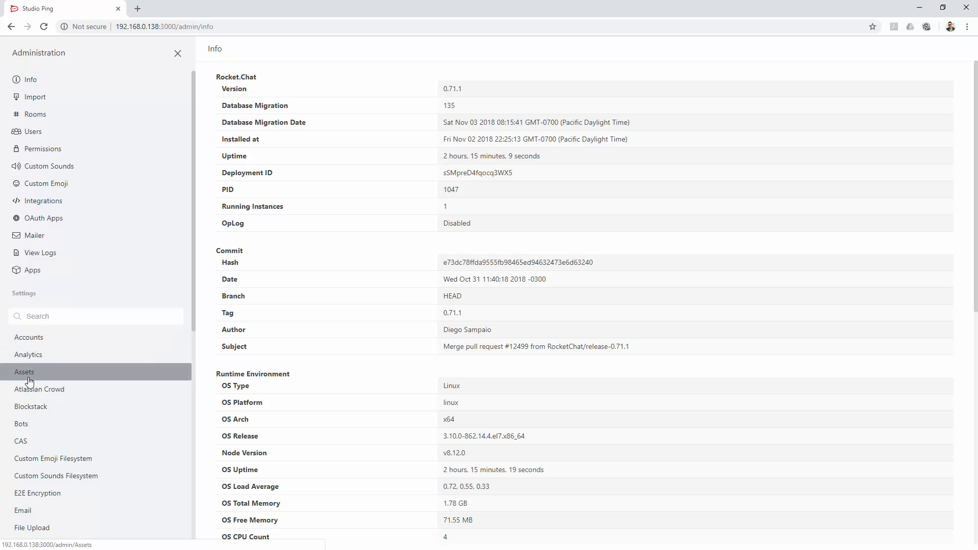
# Step: Set Enable SVG favicon to False, save, apply to all clients, and reload
pyautogui.click(24, 372)
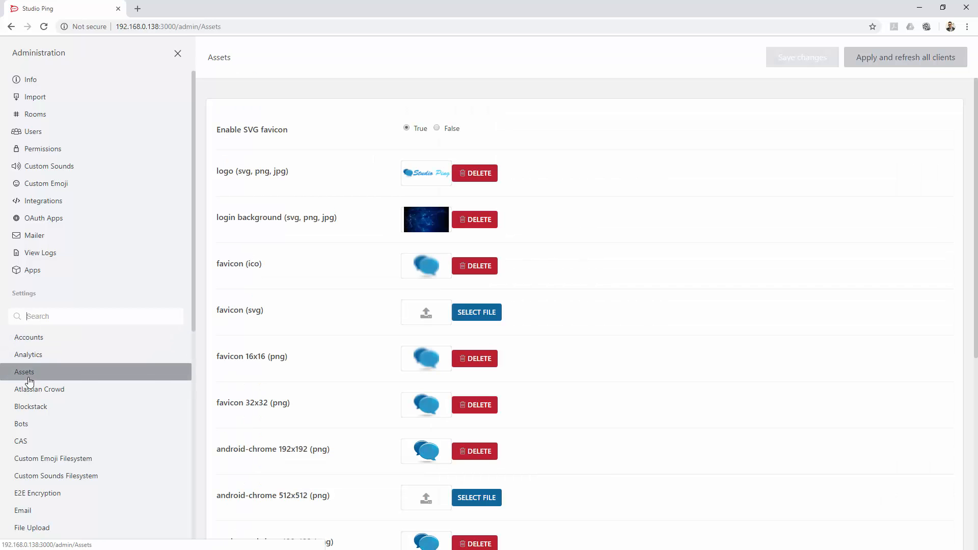
pyautogui.moveTo(236, 319)
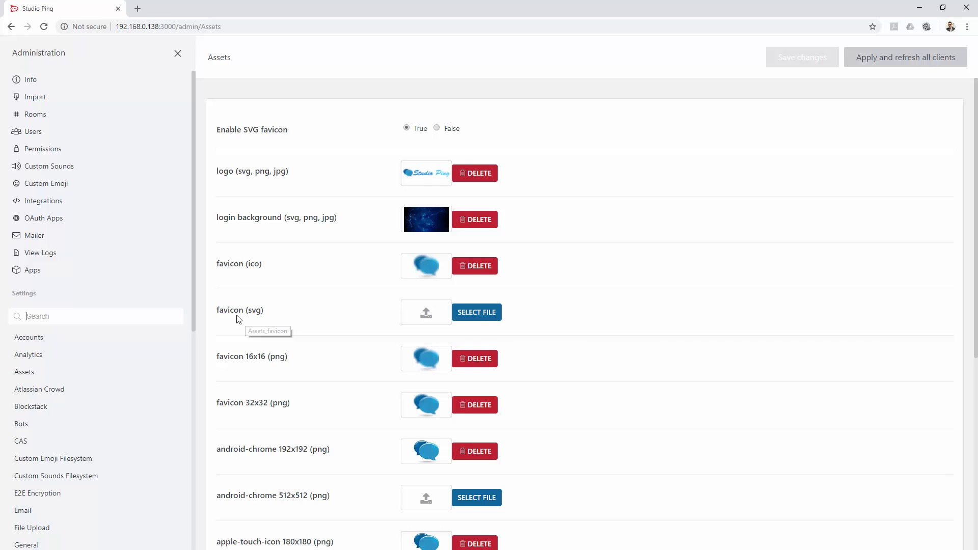
pyautogui.moveTo(383, 306)
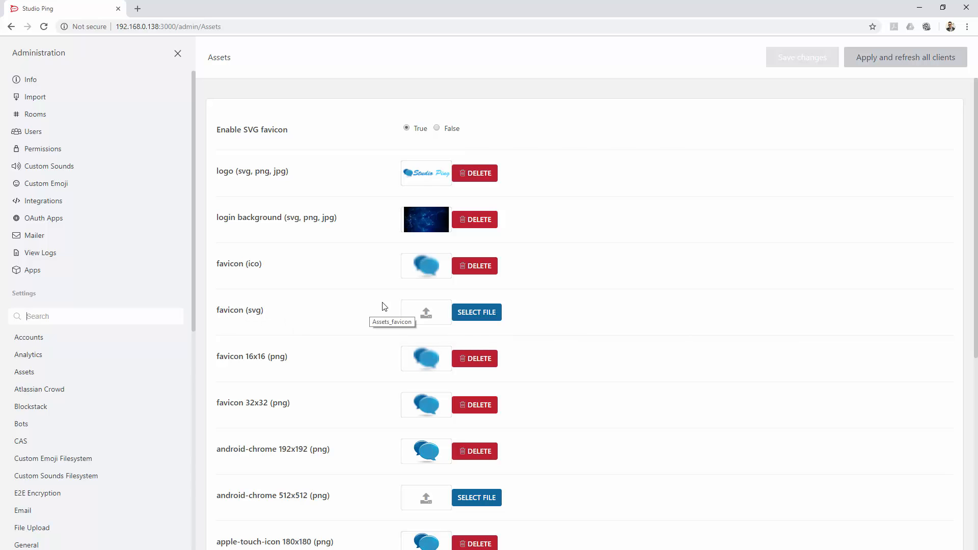
pyautogui.moveTo(504, 303)
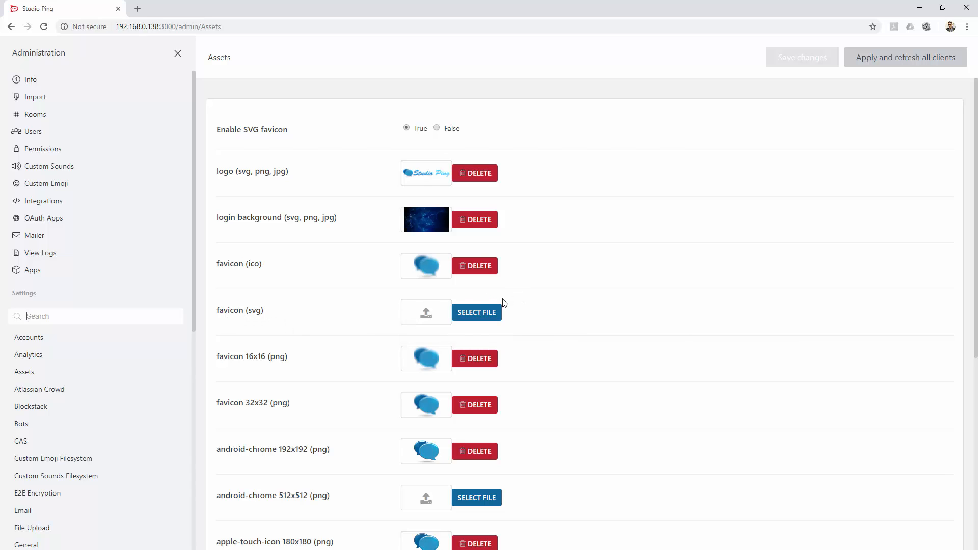
pyautogui.moveTo(267, 179)
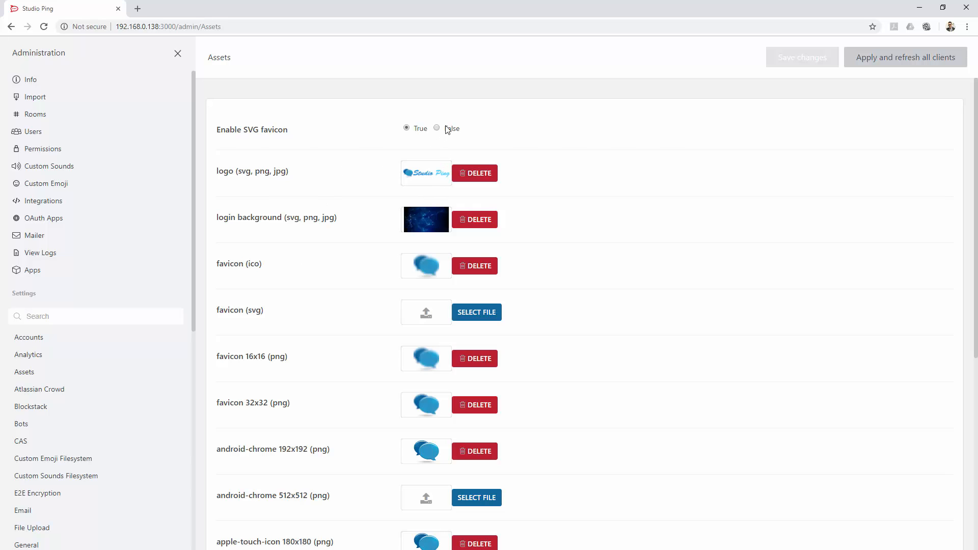
pyautogui.click(436, 128)
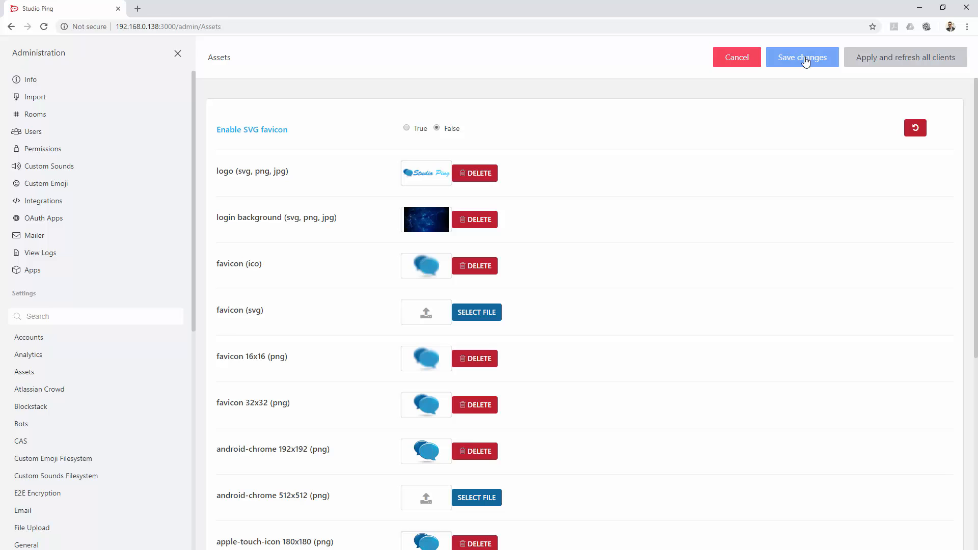
pyautogui.click(802, 56)
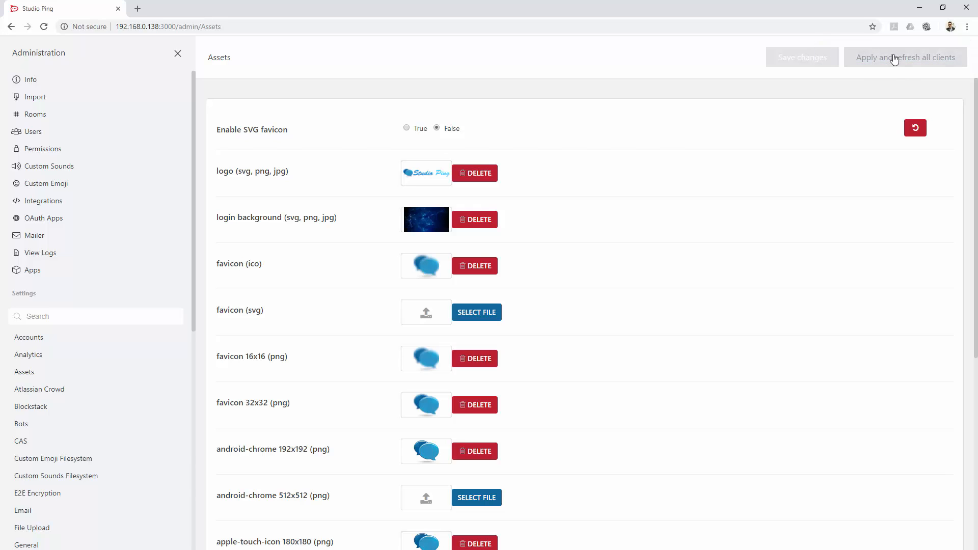
pyautogui.click(904, 57)
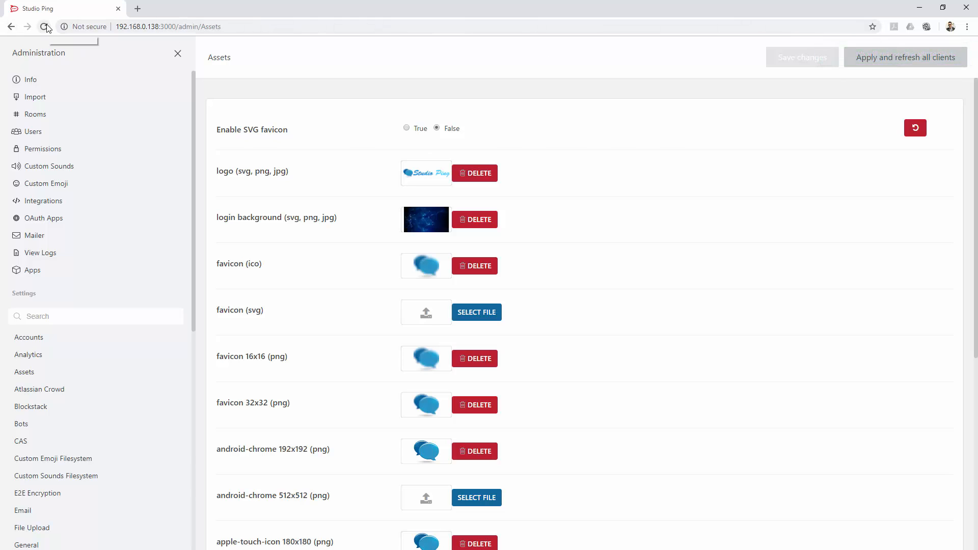
pyautogui.click(47, 26)
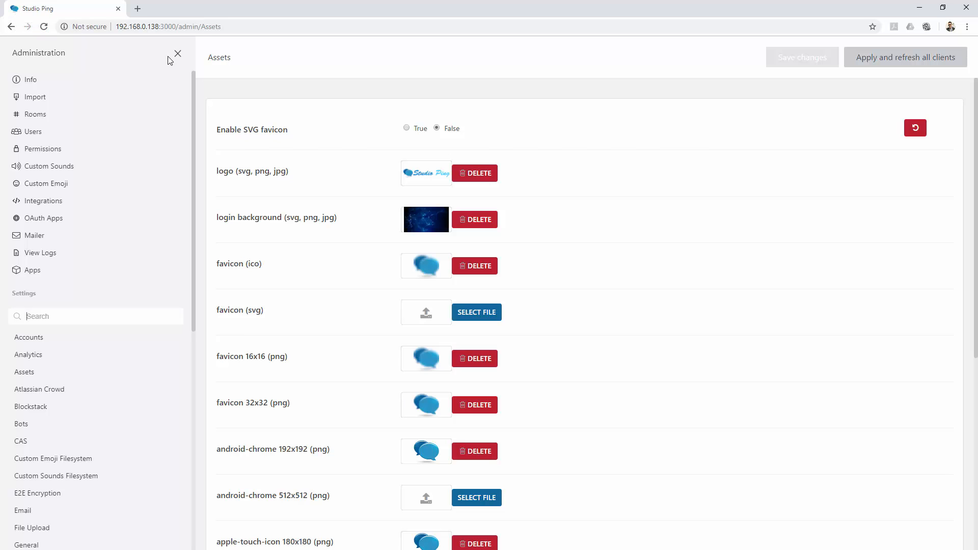
# Step: Close Administration and log out to show the Studio Ping login screen
pyautogui.click(177, 54)
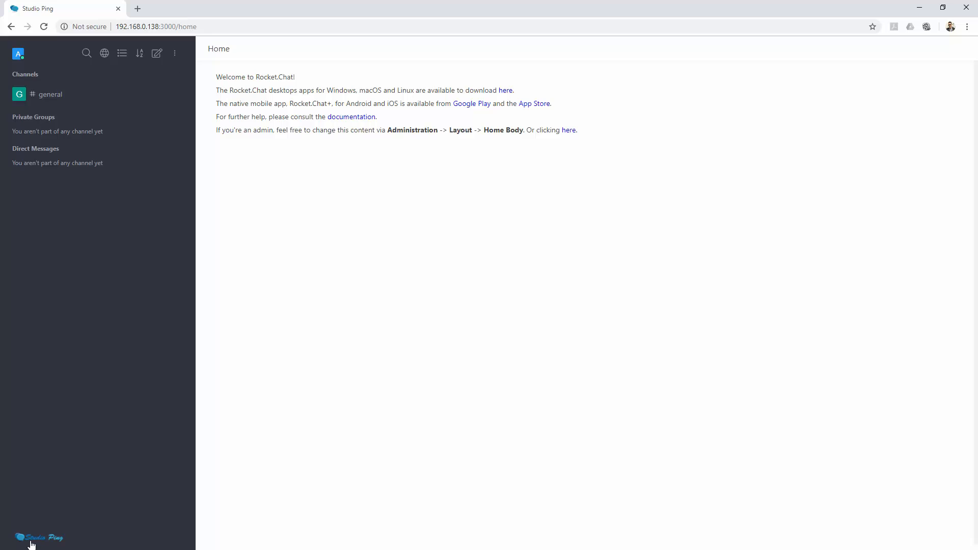
pyautogui.moveTo(103, 96)
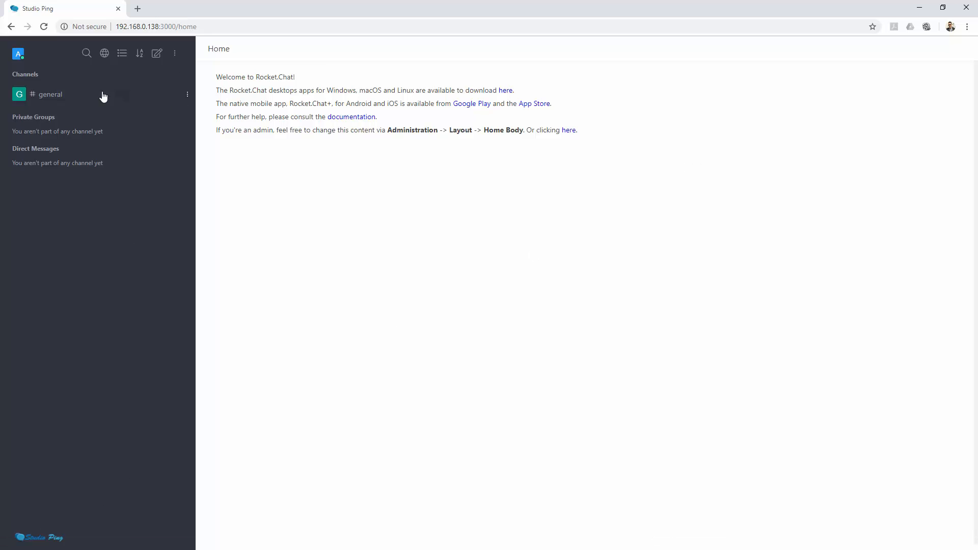
pyautogui.click(17, 54)
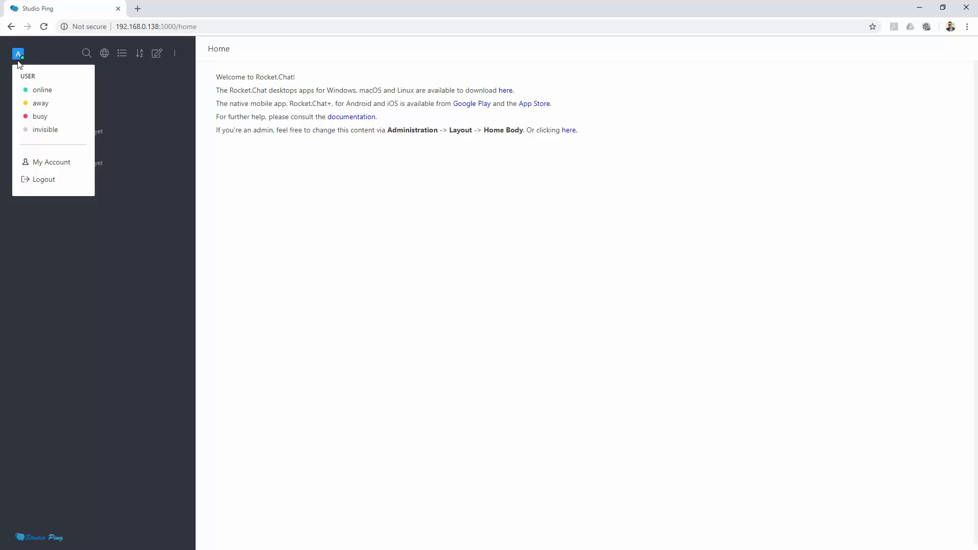
pyautogui.click(43, 180)
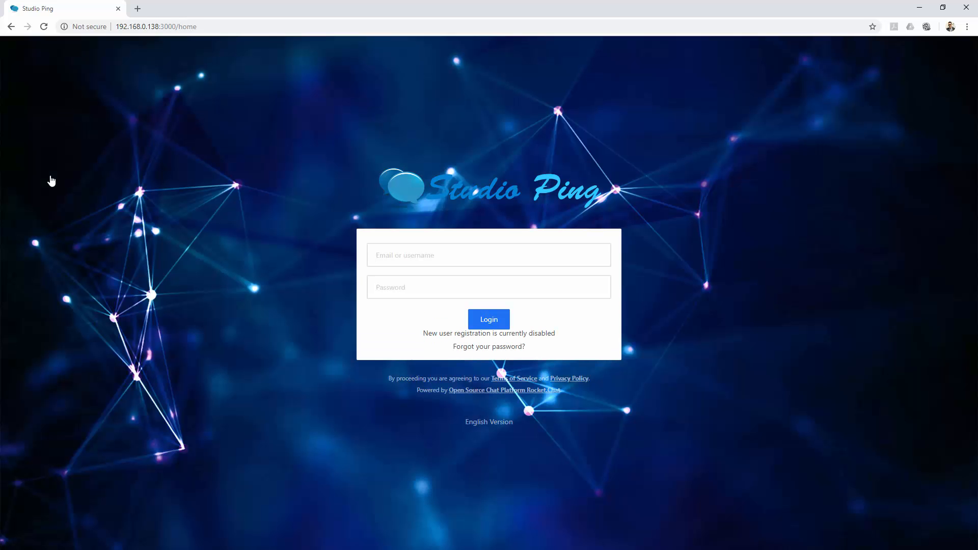
pyautogui.click(488, 254)
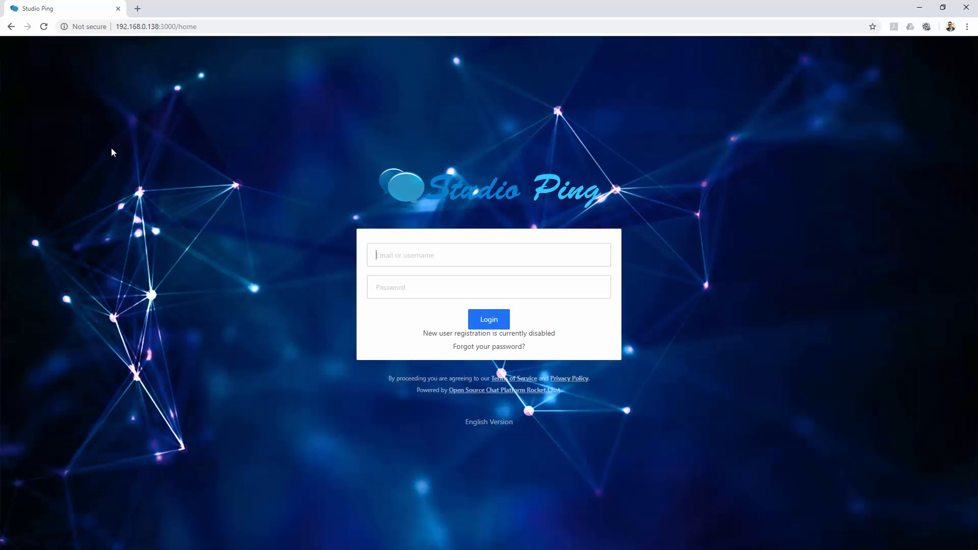
pyautogui.moveTo(472, 194)
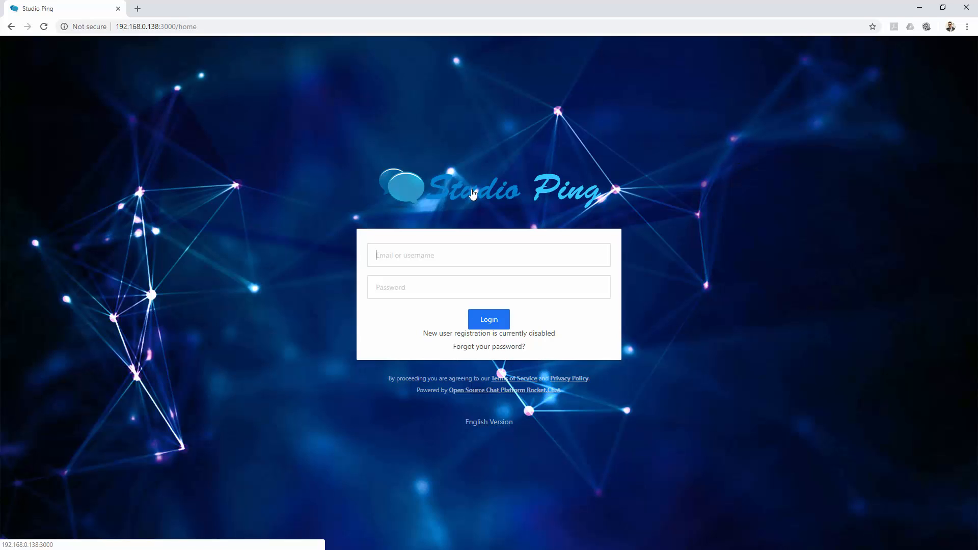
pyautogui.moveTo(122, 357)
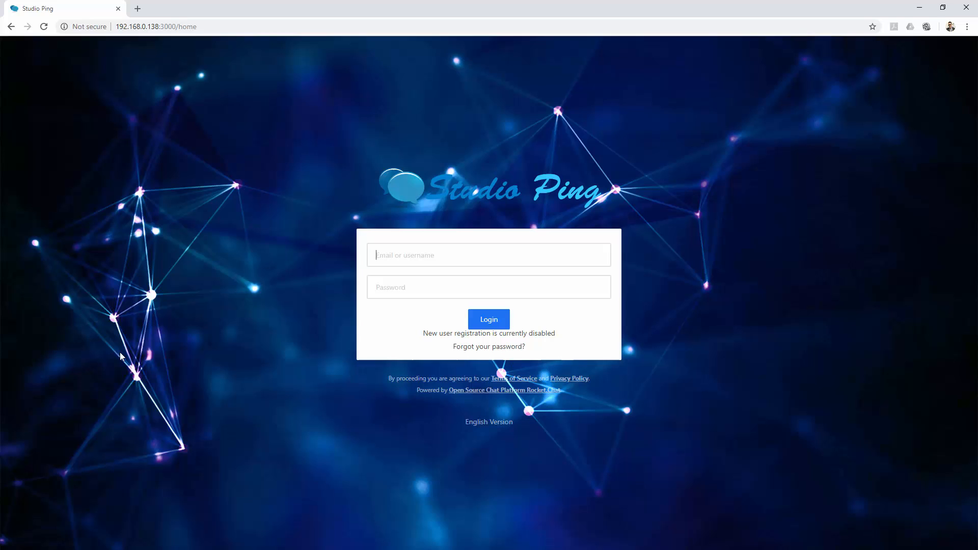
pyautogui.moveTo(377, 100)
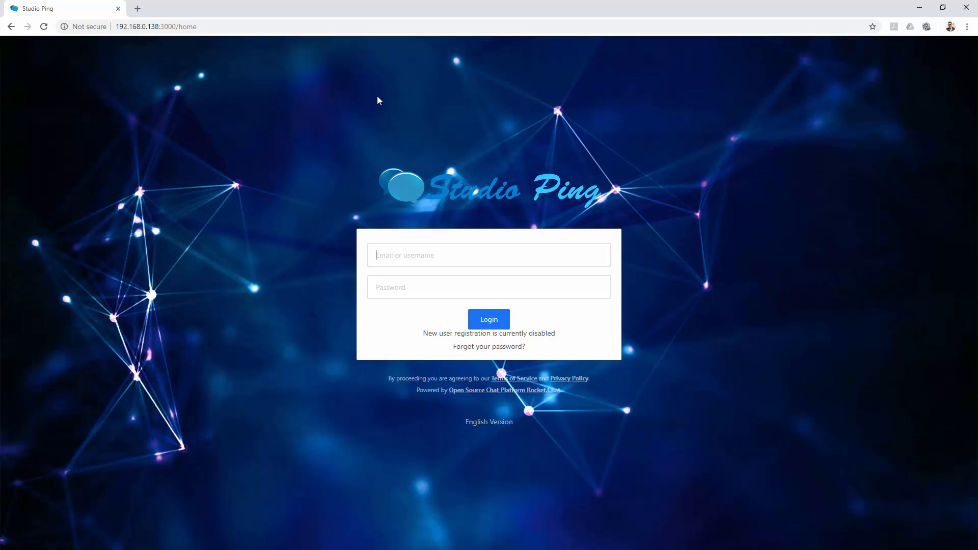
pyautogui.moveTo(486, 187)
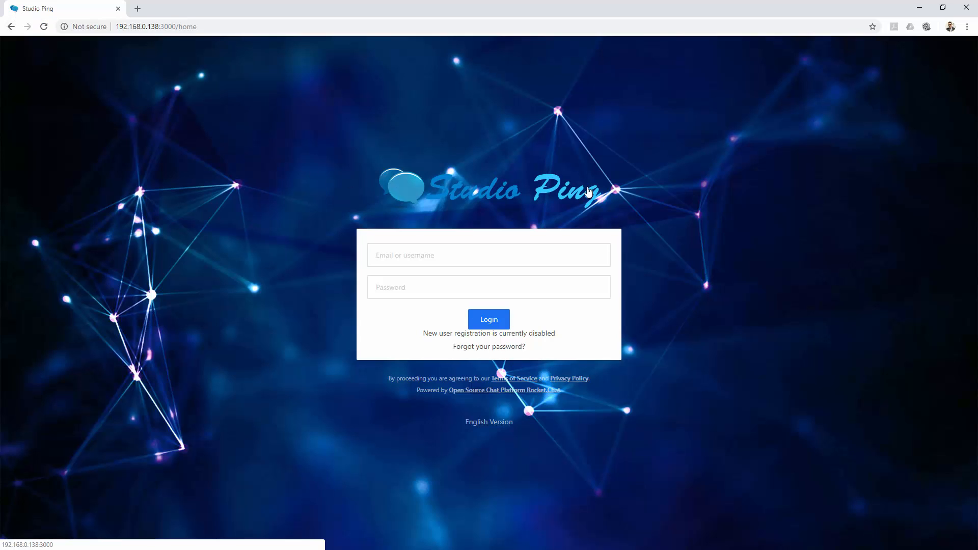
pyautogui.moveTo(581, 217)
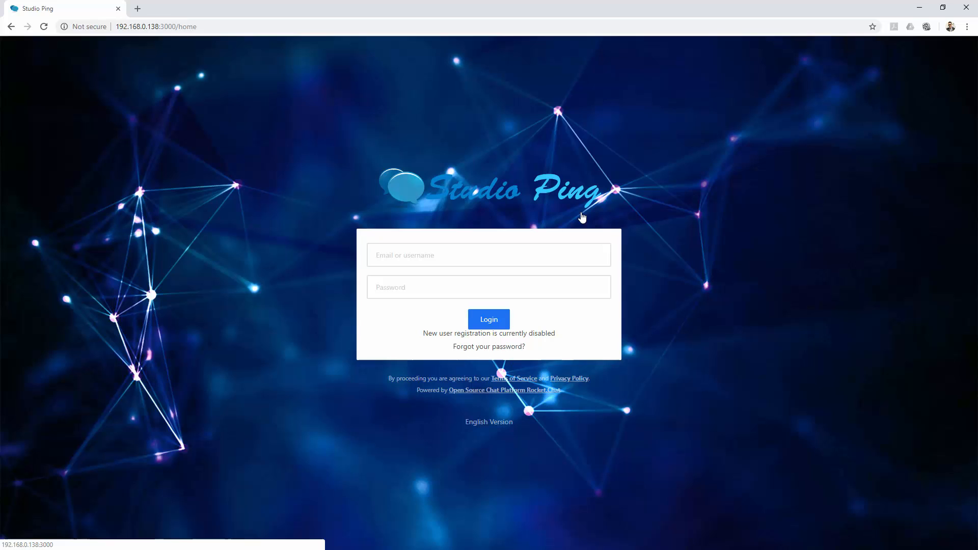
pyautogui.moveTo(696, 350)
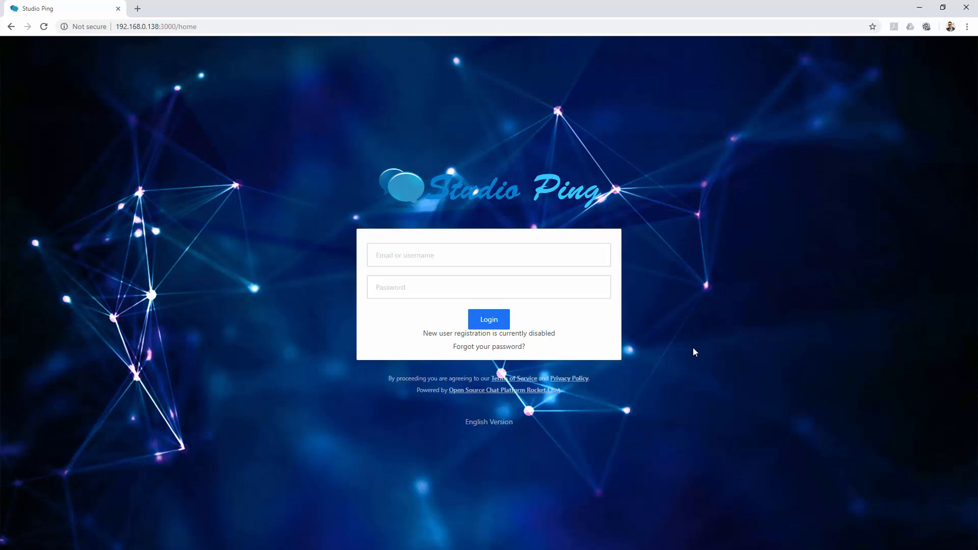
pyautogui.click(488, 255)
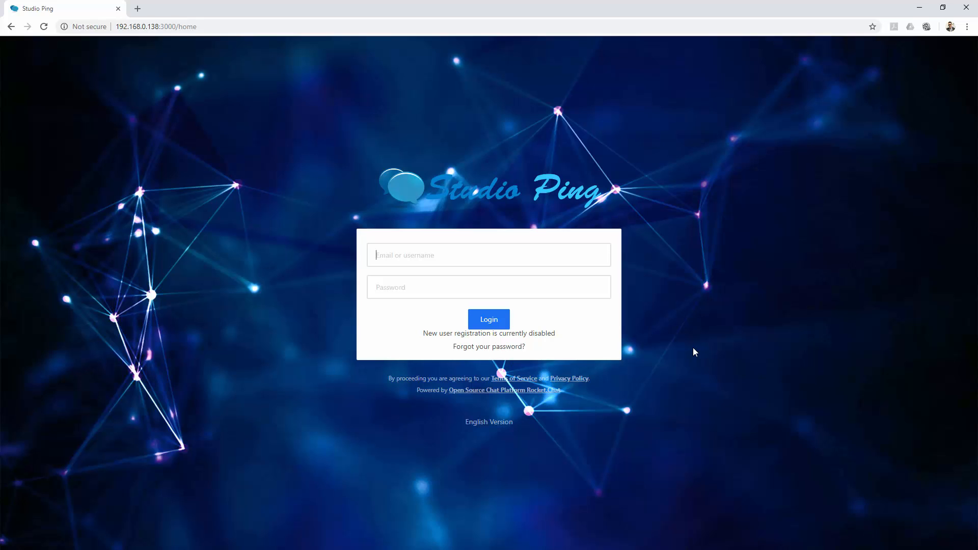
pyautogui.moveTo(633, 345)
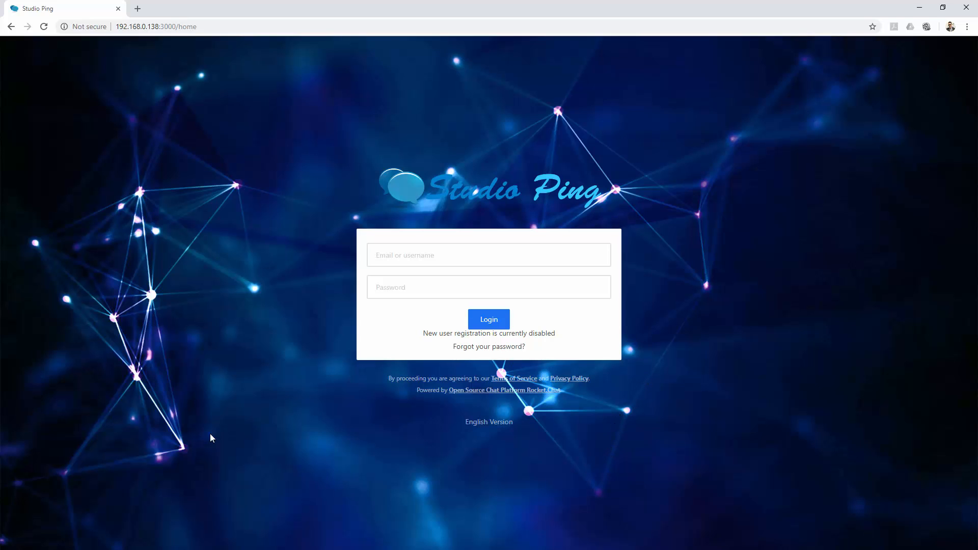
pyautogui.moveTo(672, 437)
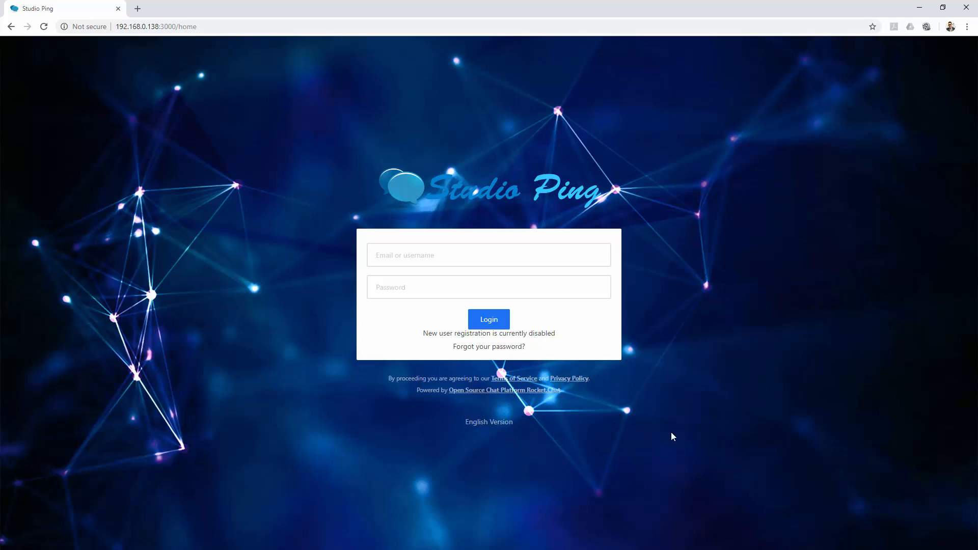
pyautogui.moveTo(673, 442)
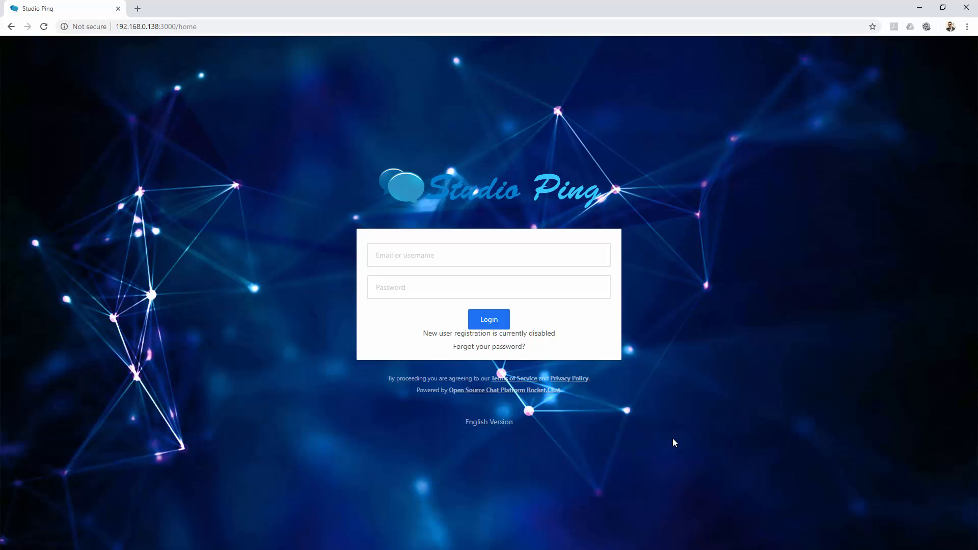
pyautogui.moveTo(839, 123)
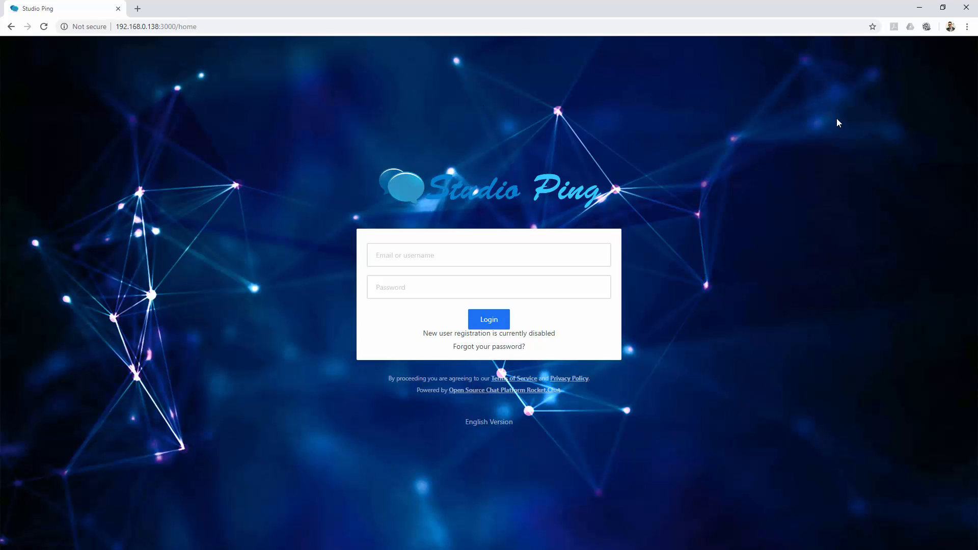
pyautogui.moveTo(753, 397)
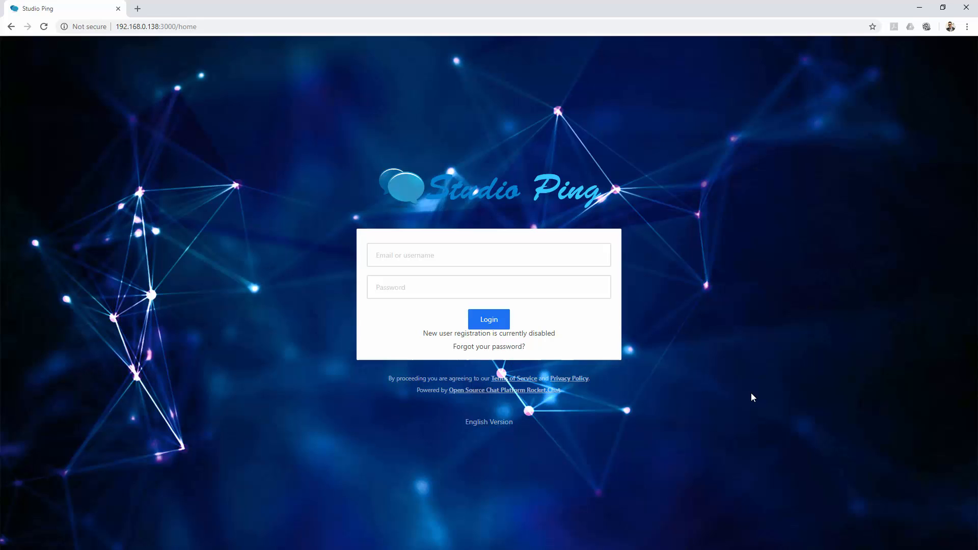
pyautogui.click(488, 254)
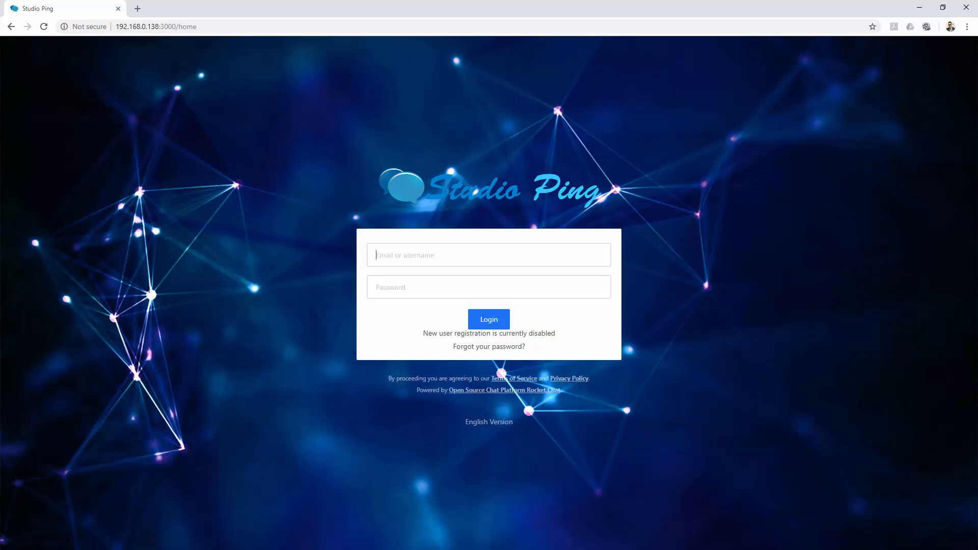